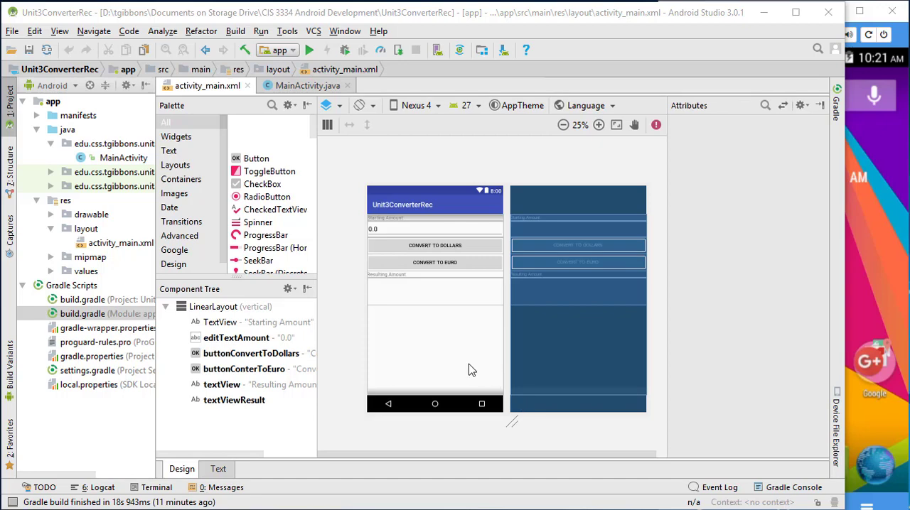
pyautogui.moveTo(377, 164)
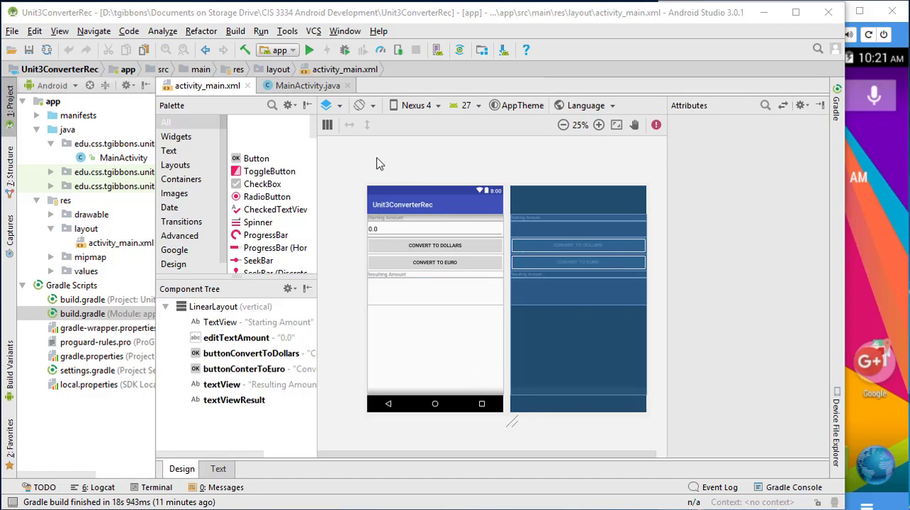
pyautogui.moveTo(390, 276)
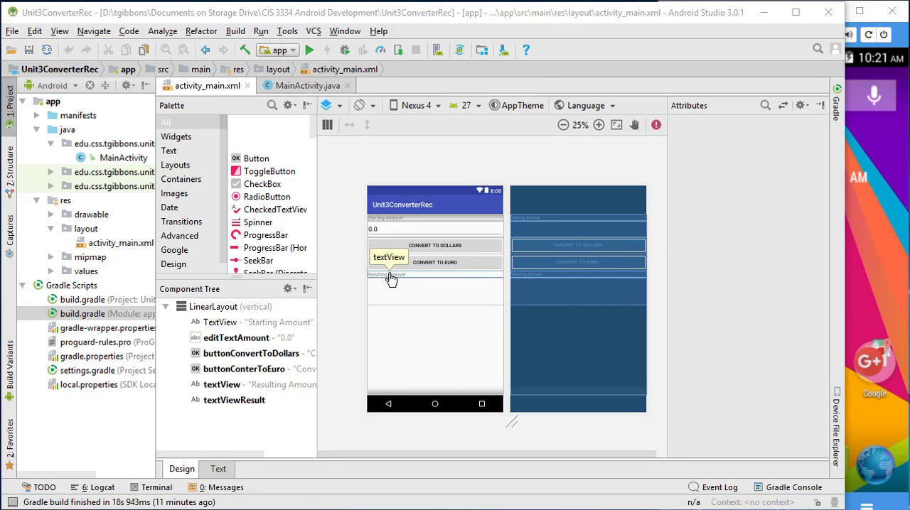
pyautogui.moveTo(434, 170)
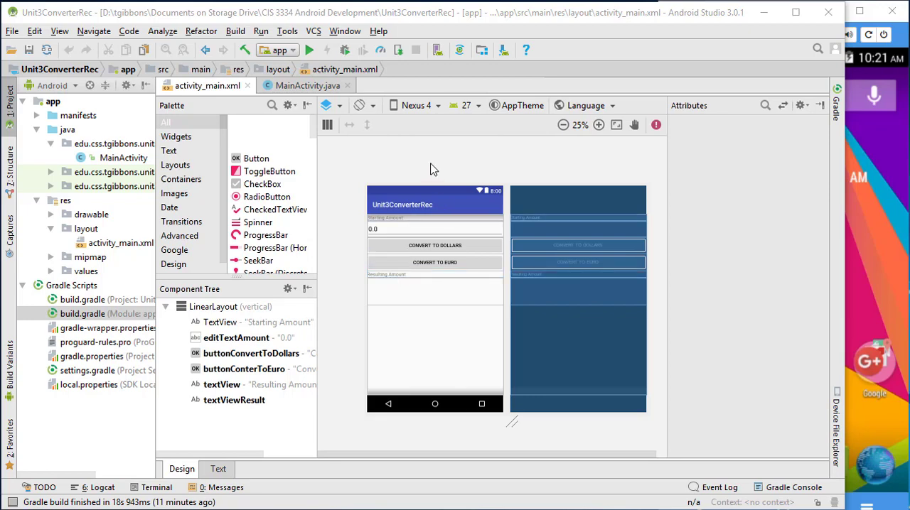
pyautogui.moveTo(423, 167)
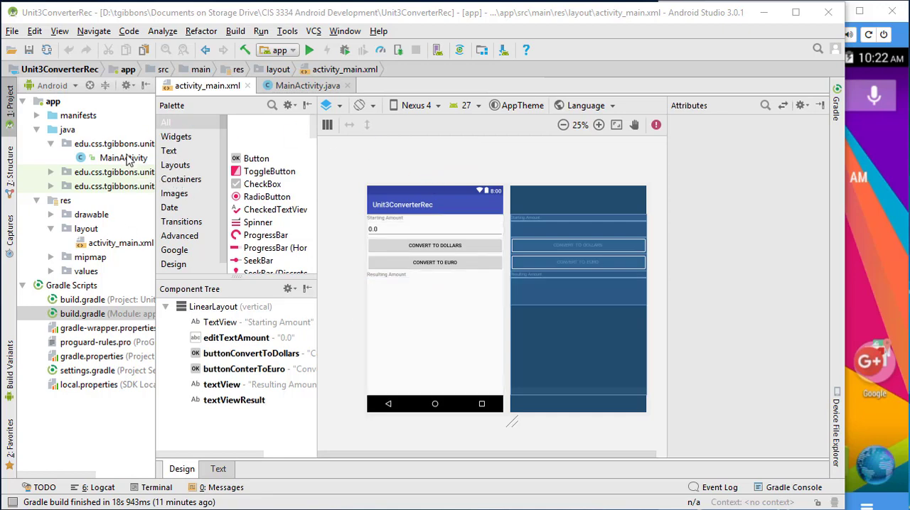
pyautogui.moveTo(249, 249)
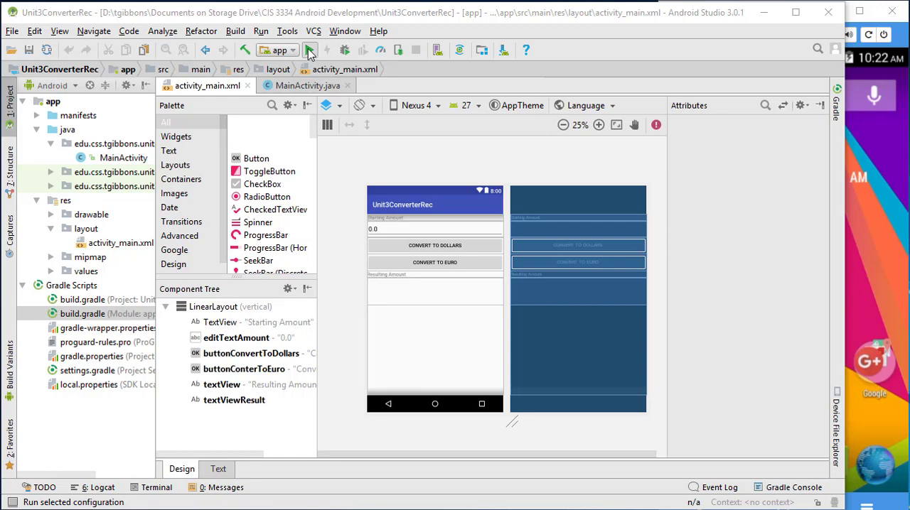
# Step: Open the phone's Settings and scroll down to the System section showing Developer options
pyautogui.click(309, 49)
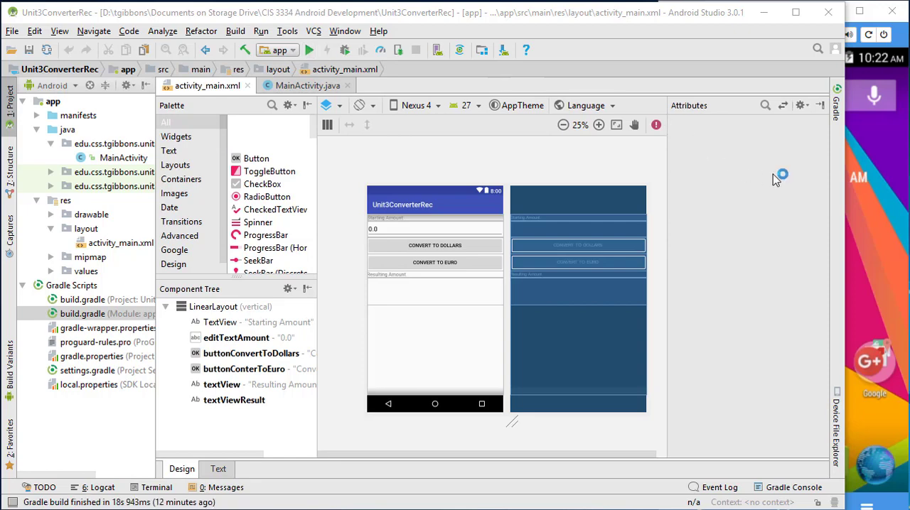
pyautogui.moveTo(774, 209)
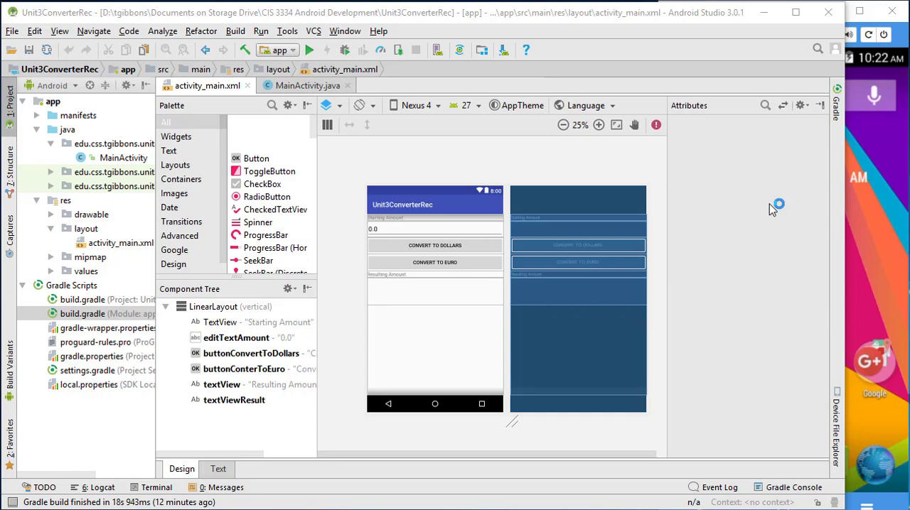
pyautogui.moveTo(796, 206)
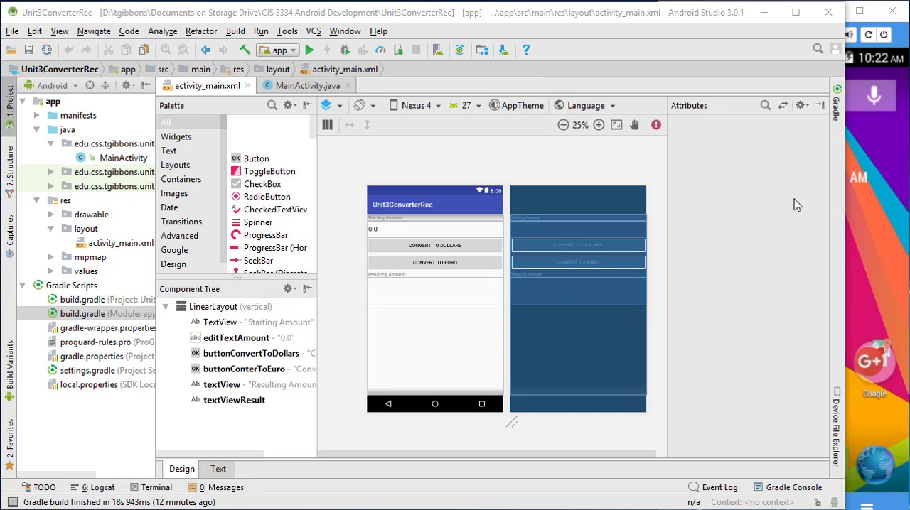
pyautogui.moveTo(793, 205)
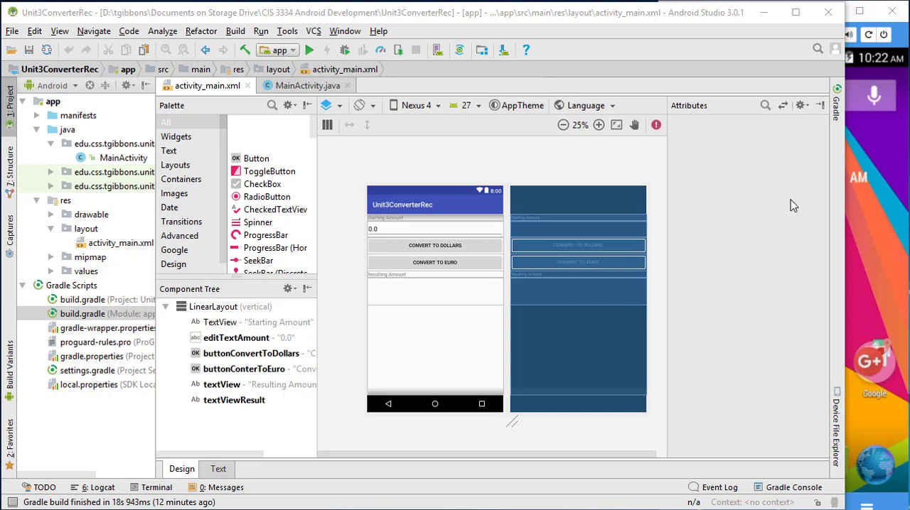
pyautogui.moveTo(876, 226)
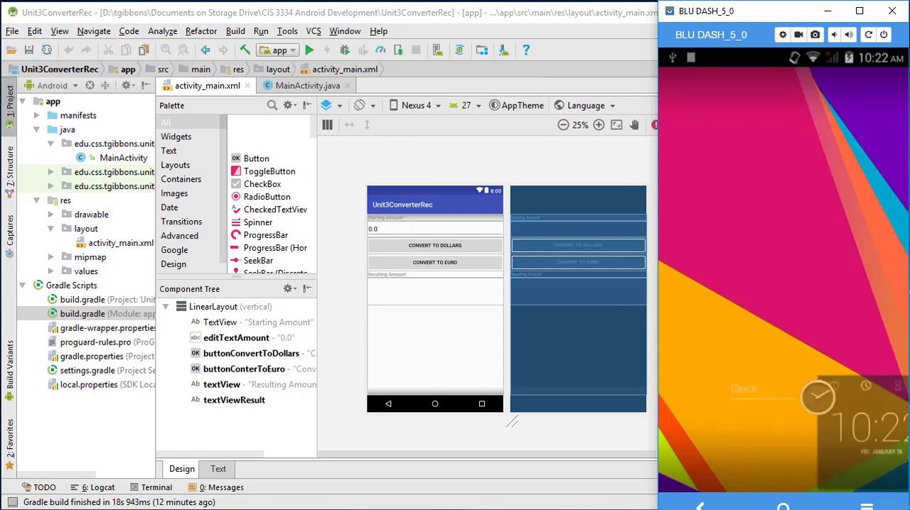
pyautogui.moveTo(798, 476)
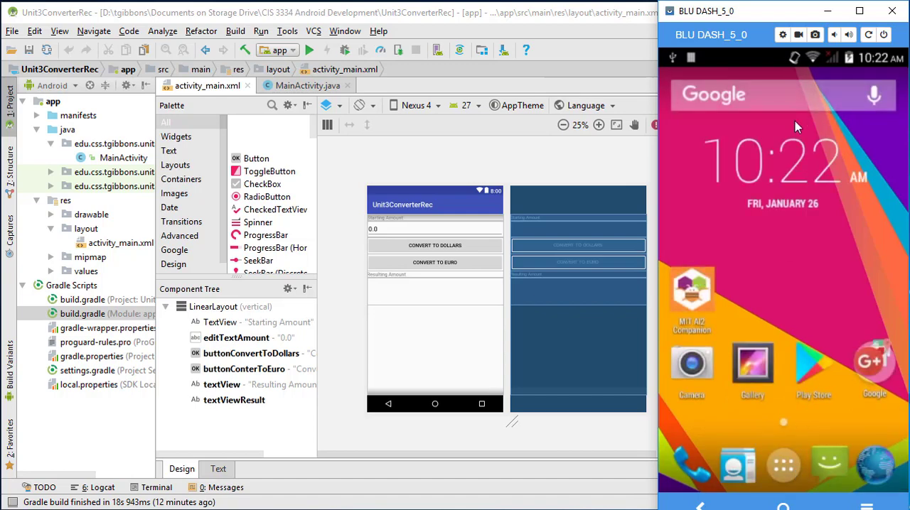
pyautogui.moveTo(789, 103)
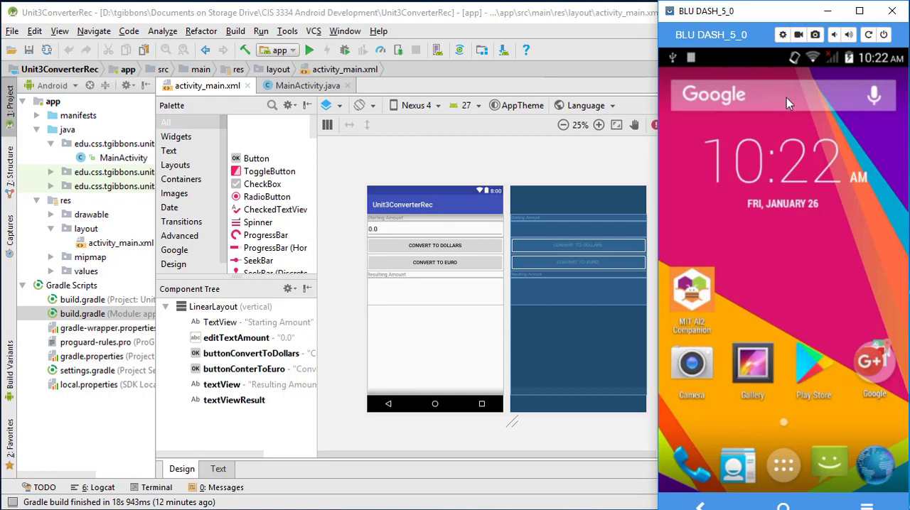
pyautogui.moveTo(871, 69)
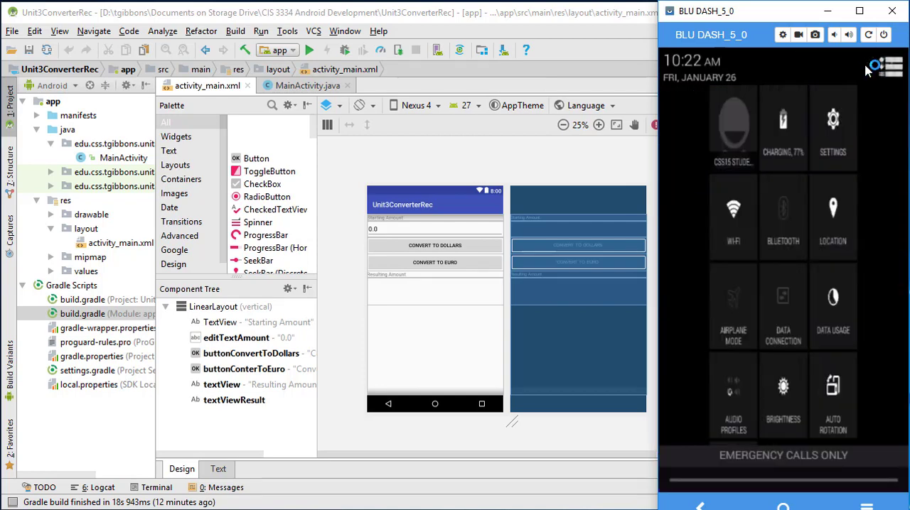
pyautogui.click(833, 128)
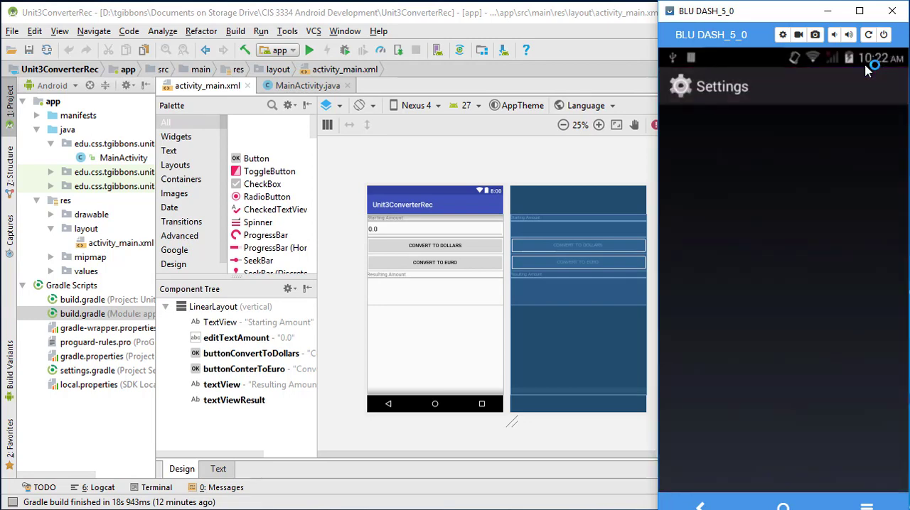
pyautogui.scroll(-3)
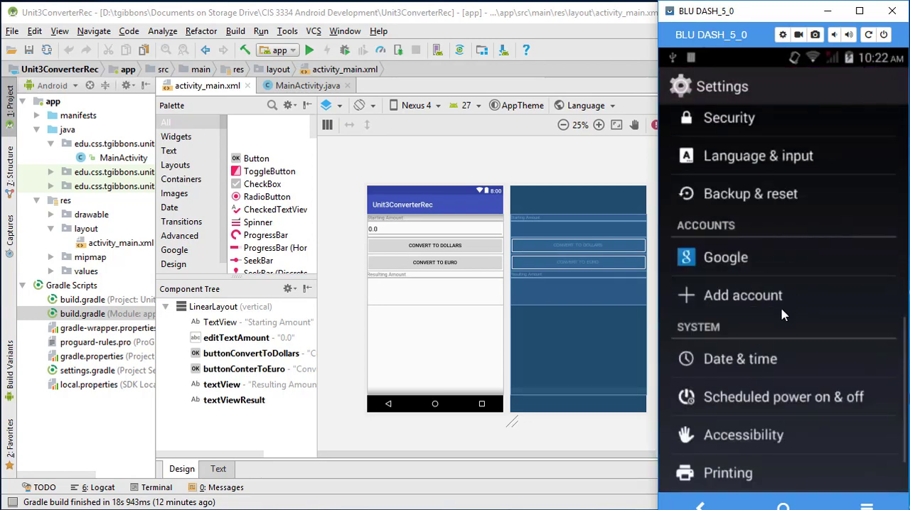
pyautogui.scroll(-3)
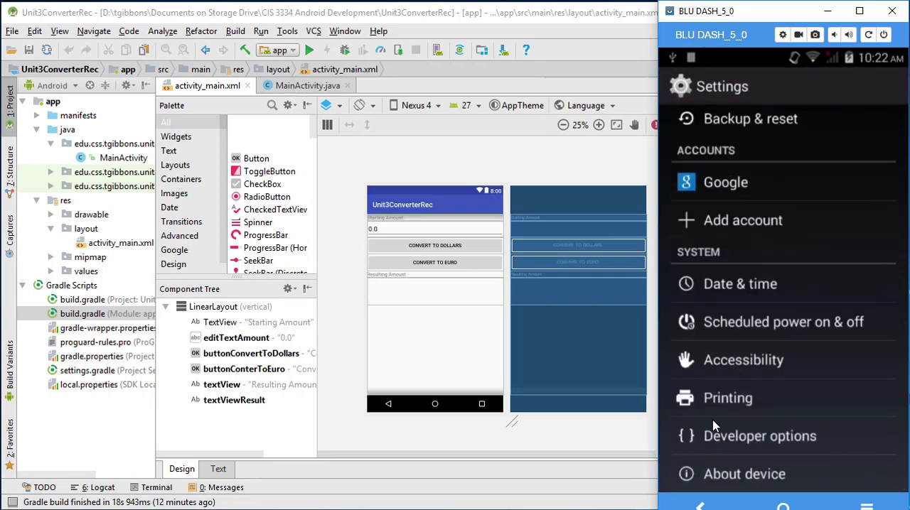
pyautogui.moveTo(722, 479)
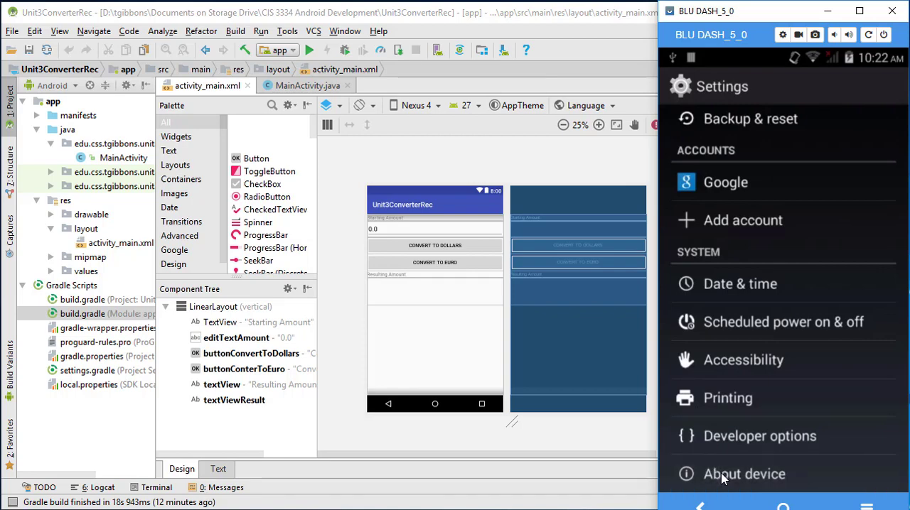
pyautogui.click(744, 474)
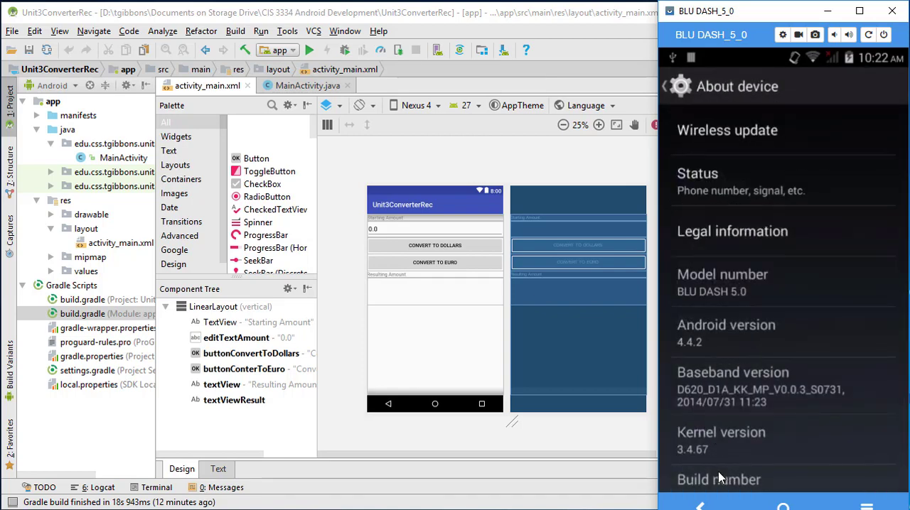
pyautogui.scroll(-3)
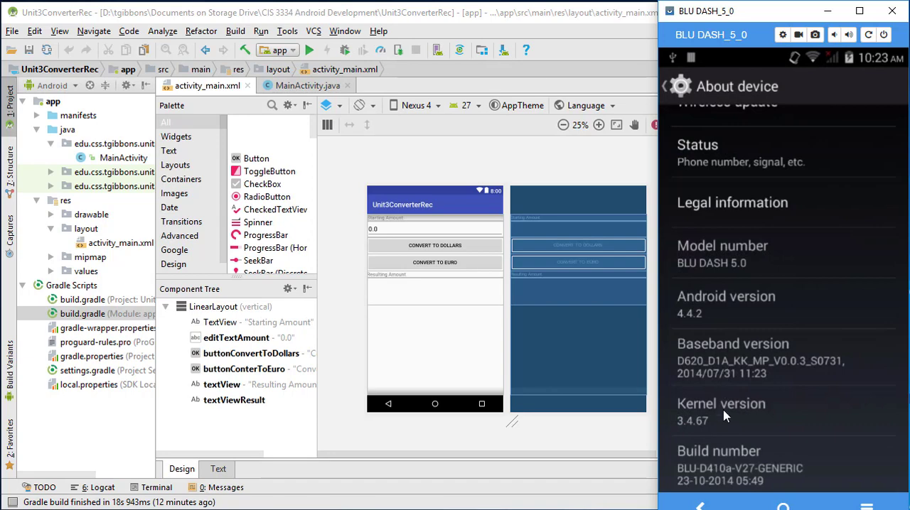
pyautogui.click(737, 466)
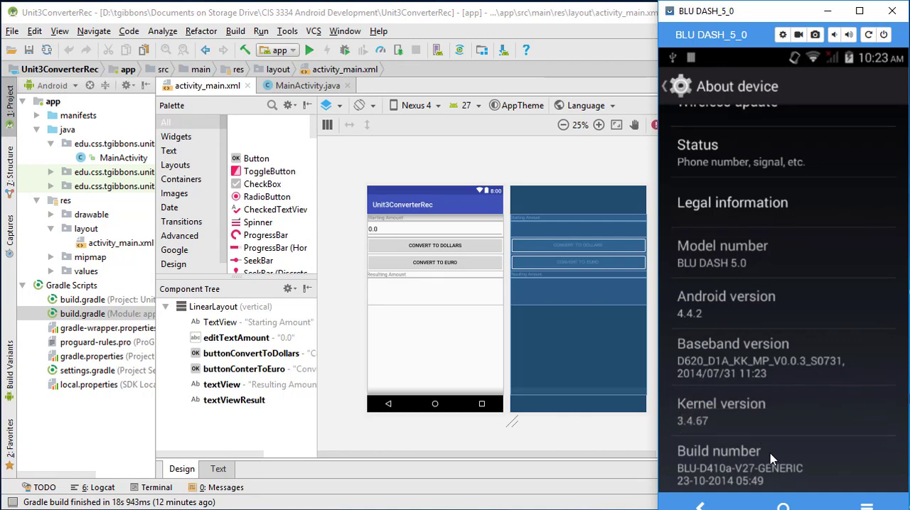
pyautogui.click(718, 451)
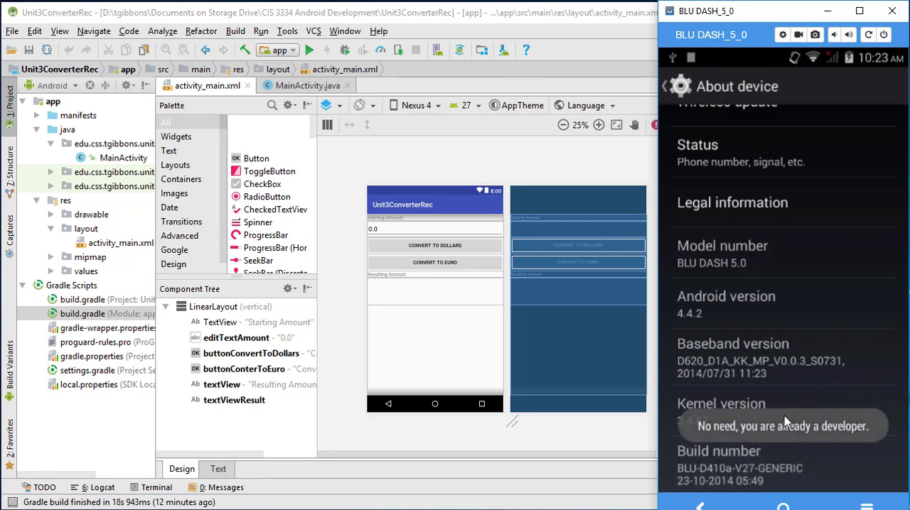
pyautogui.moveTo(693, 370)
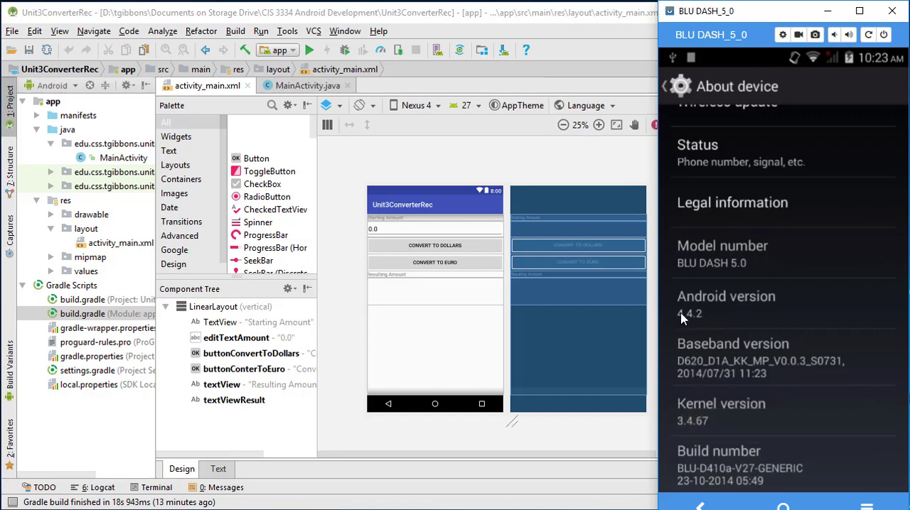
pyautogui.moveTo(683, 327)
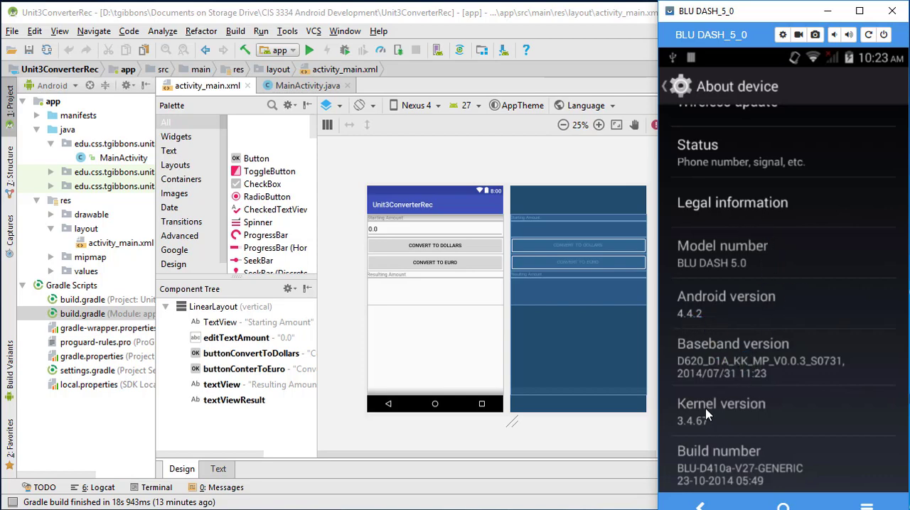
pyautogui.moveTo(736, 302)
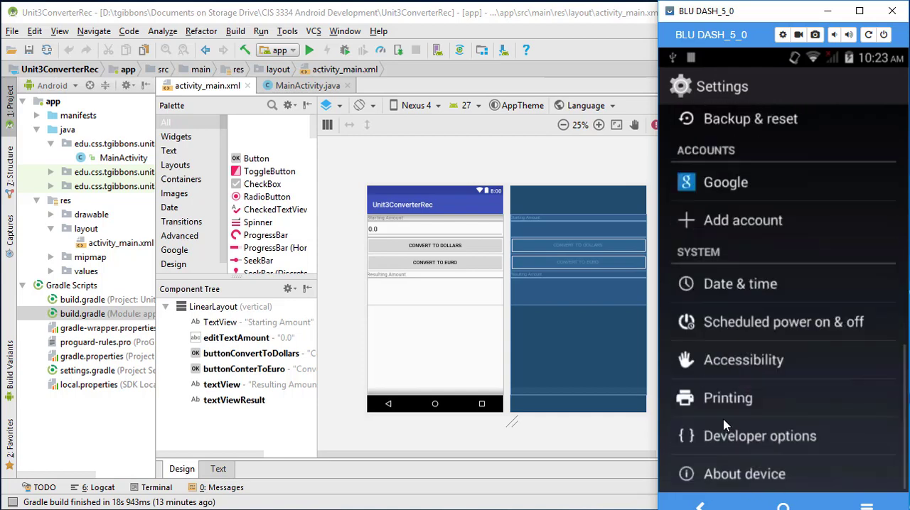
pyautogui.click(759, 435)
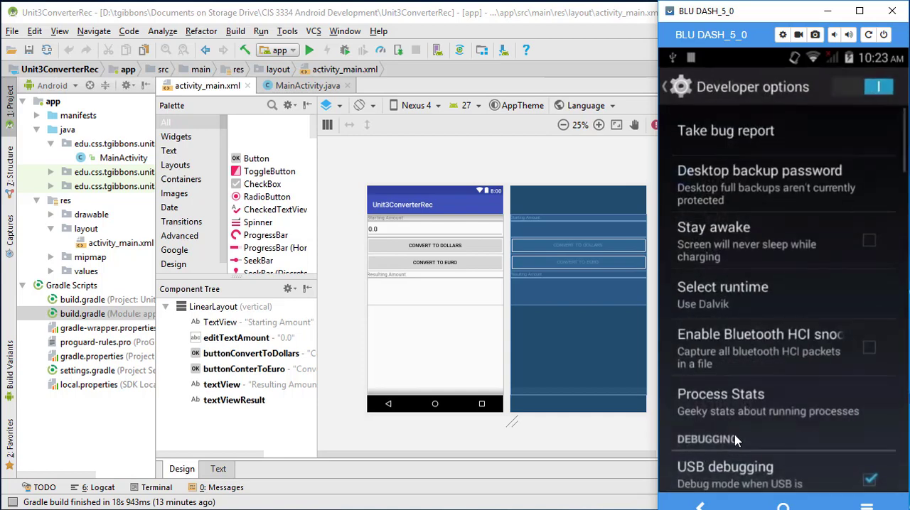
pyautogui.scroll(-3)
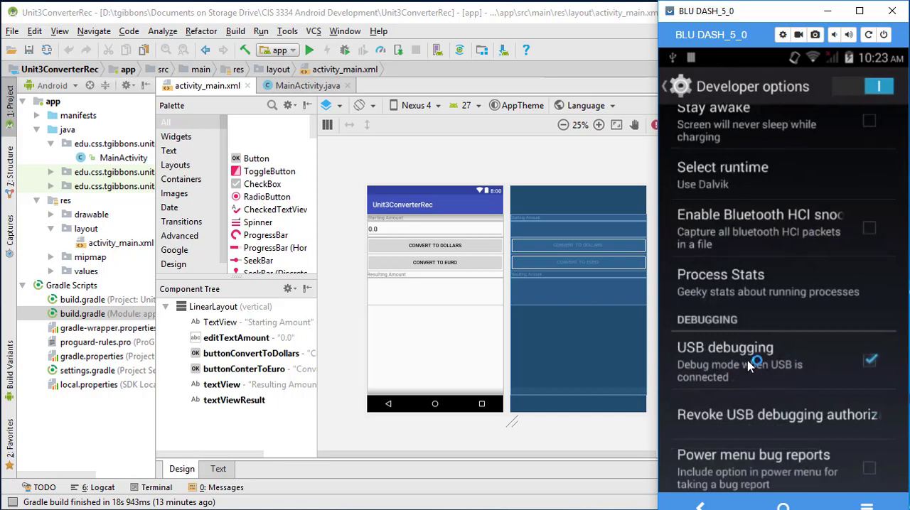
pyautogui.moveTo(854, 364)
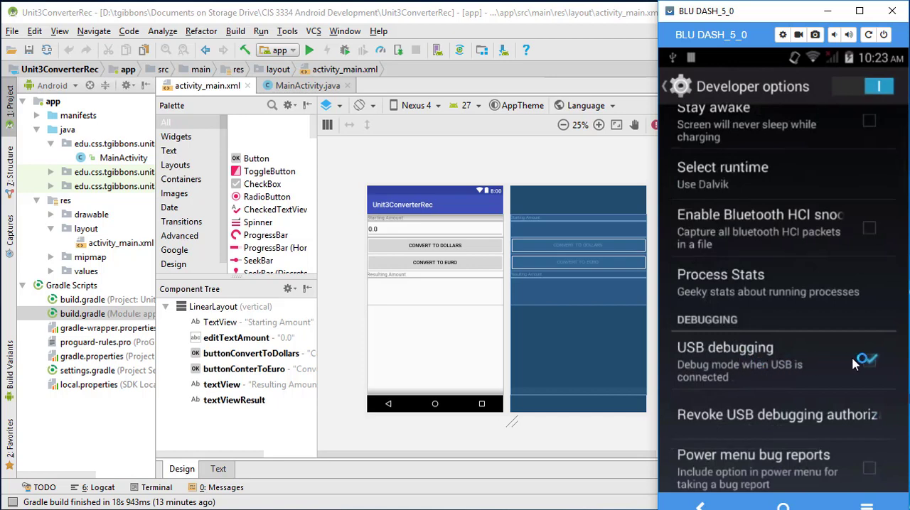
pyautogui.click(866, 359)
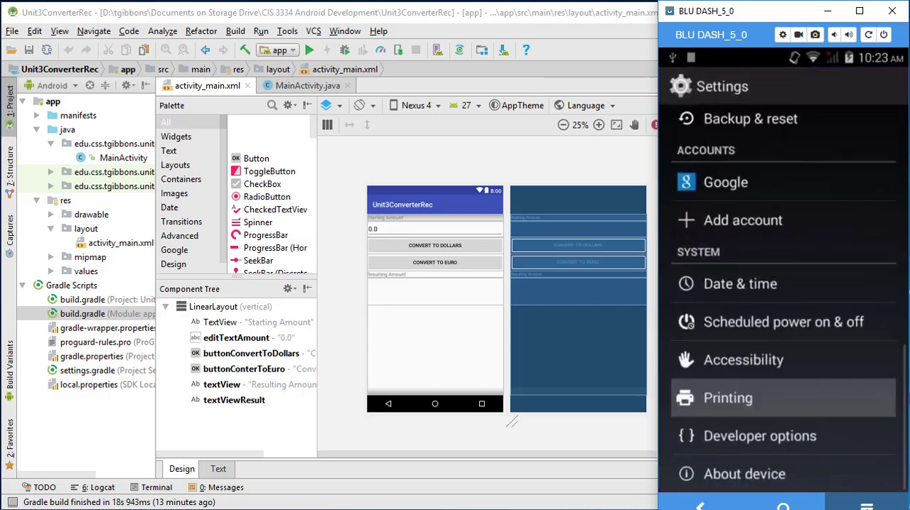
pyautogui.click(729, 398)
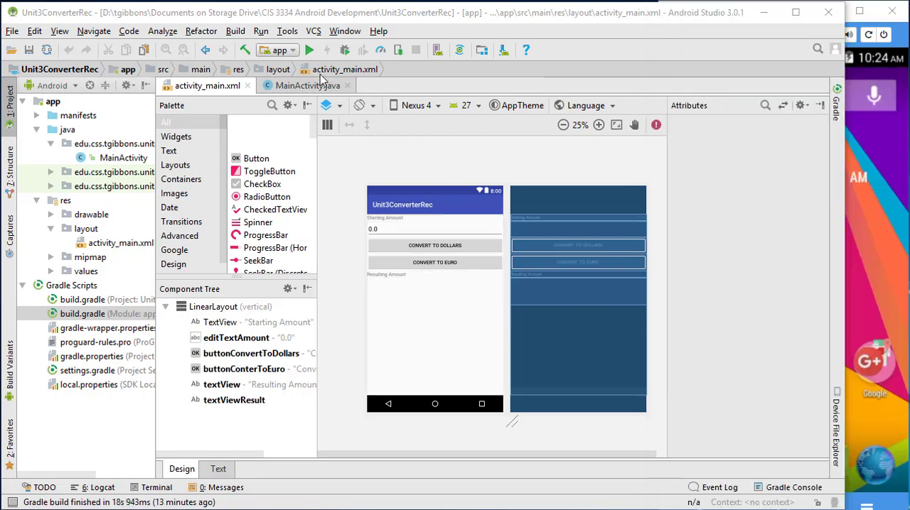
# Step: Run the converter app with the connected BLU DASH 5.0 phone as deployment target
pyautogui.click(310, 49)
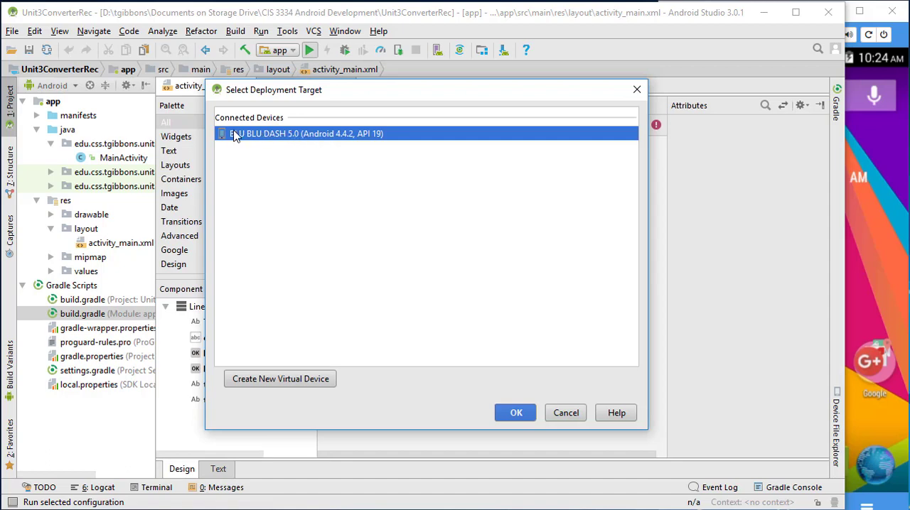
pyautogui.moveTo(301, 143)
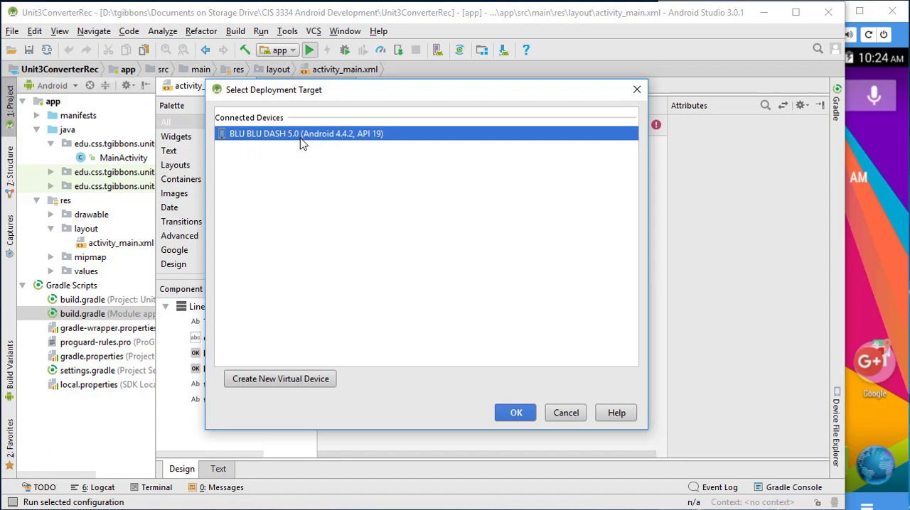
pyautogui.moveTo(355, 142)
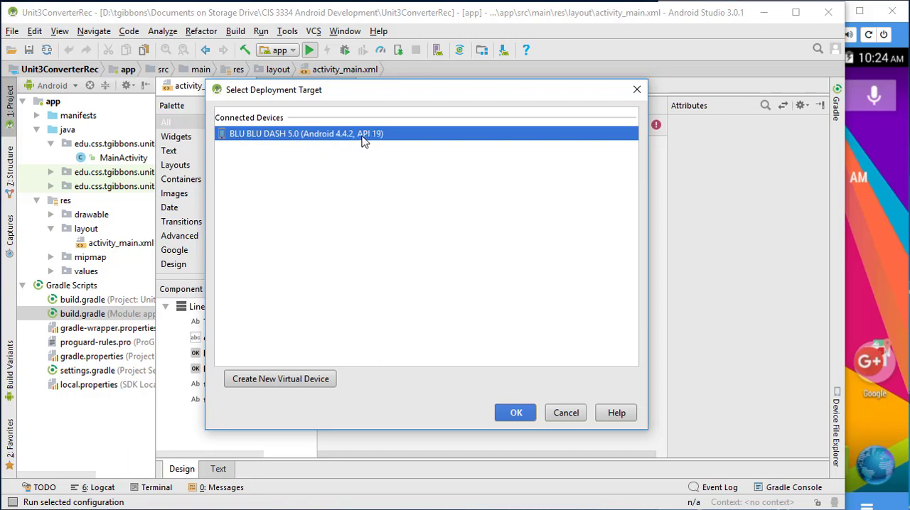
pyautogui.moveTo(381, 145)
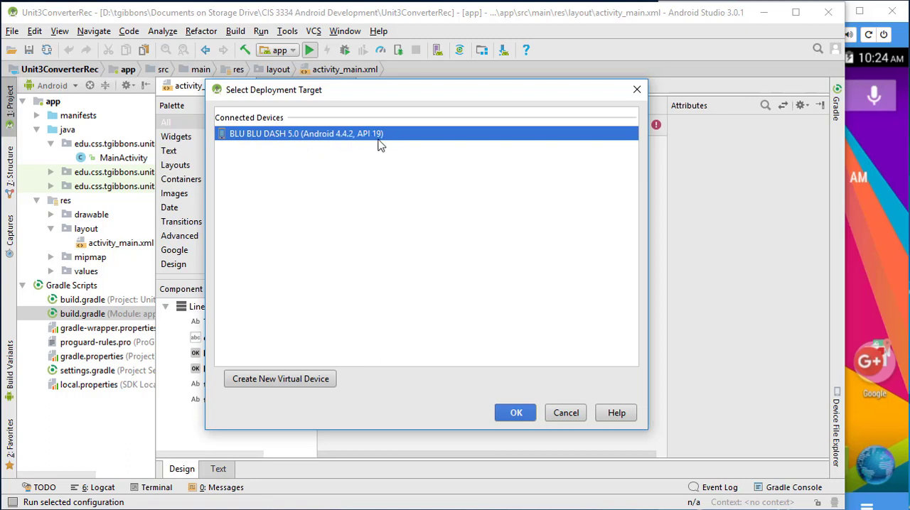
pyautogui.moveTo(386, 139)
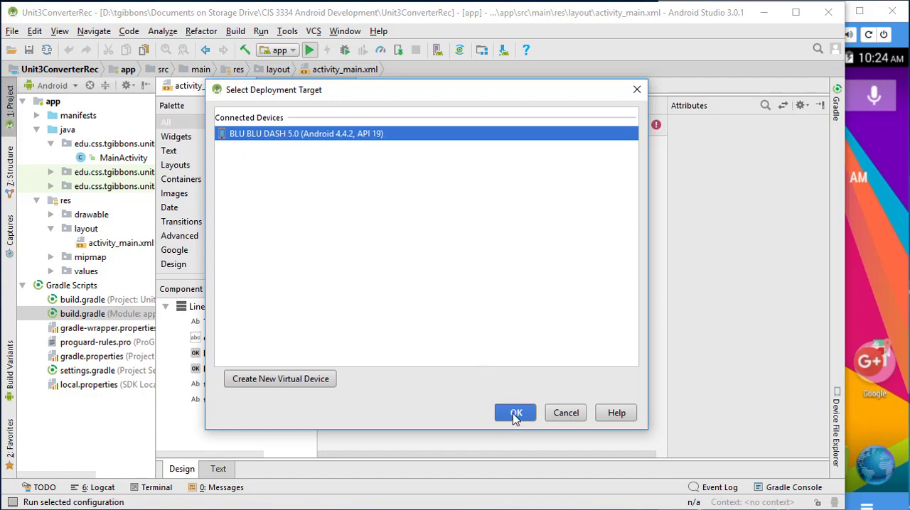
pyautogui.click(515, 414)
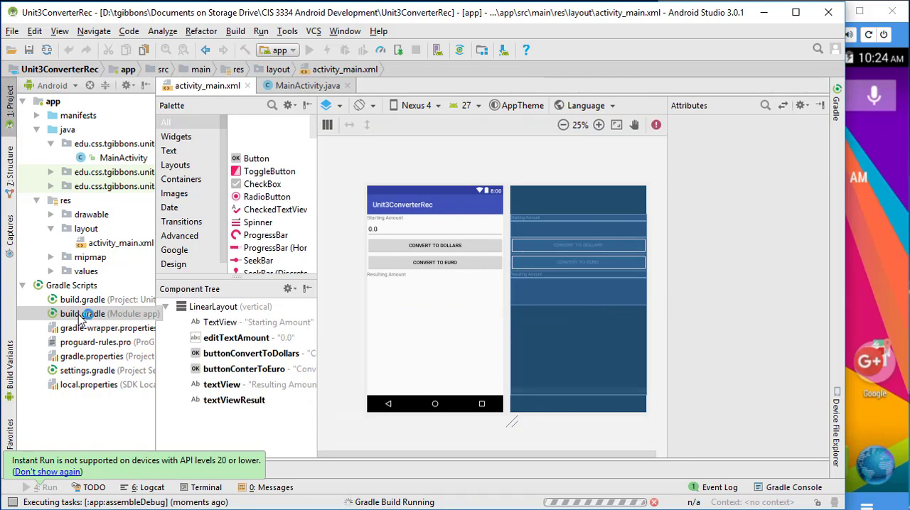
pyautogui.doubleClick(91, 314)
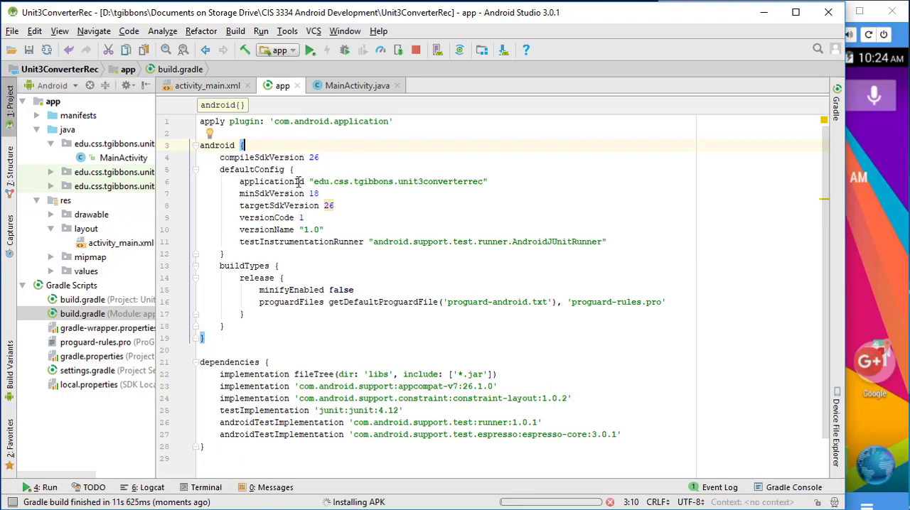
pyautogui.doubleClick(272, 193)
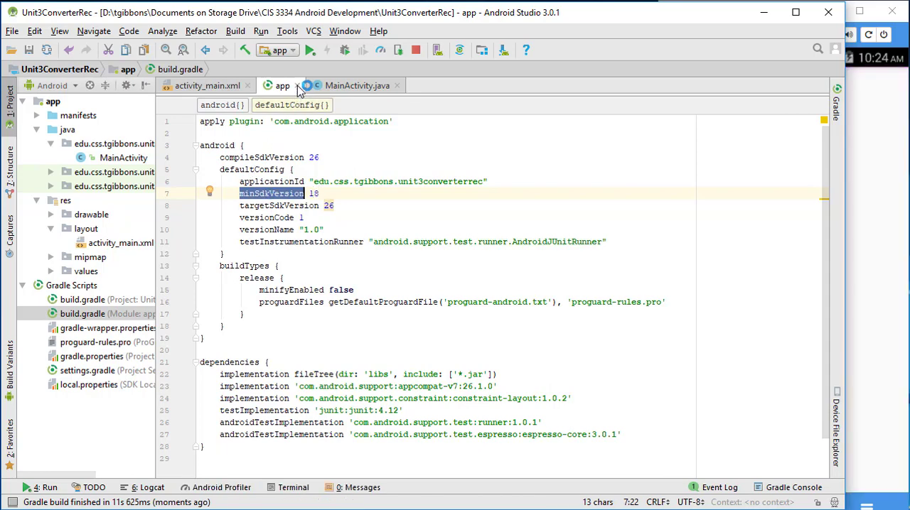
pyautogui.click(208, 85)
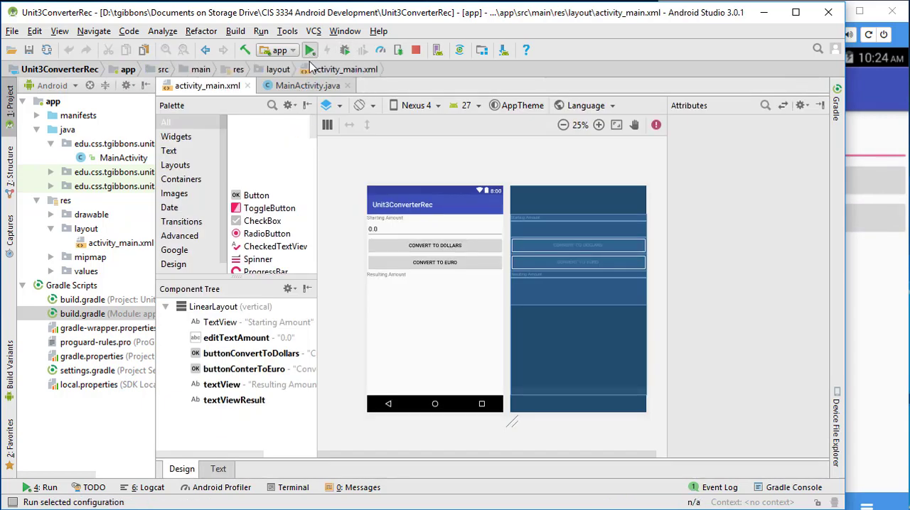
# Step: View the converter app running in the BLU DASH_5_0 mirror, then return to Android Studio
pyautogui.click(310, 49)
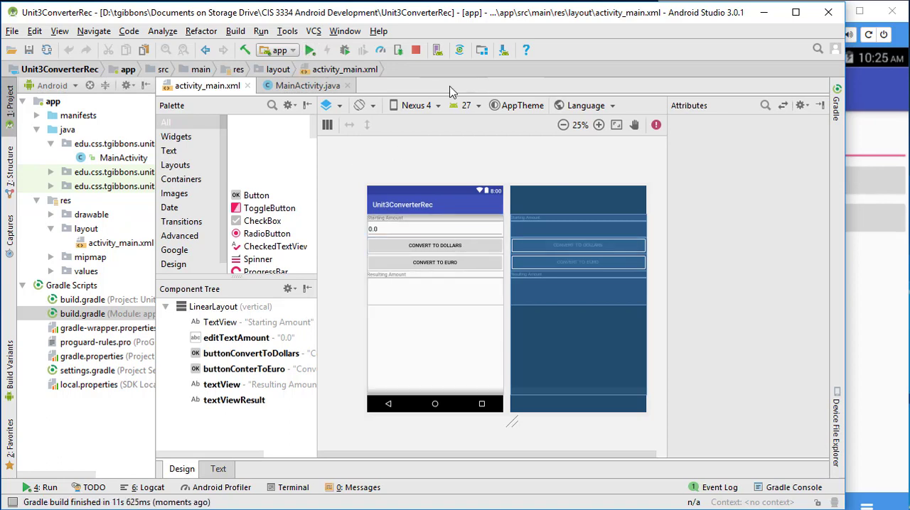
pyautogui.moveTo(861, 96)
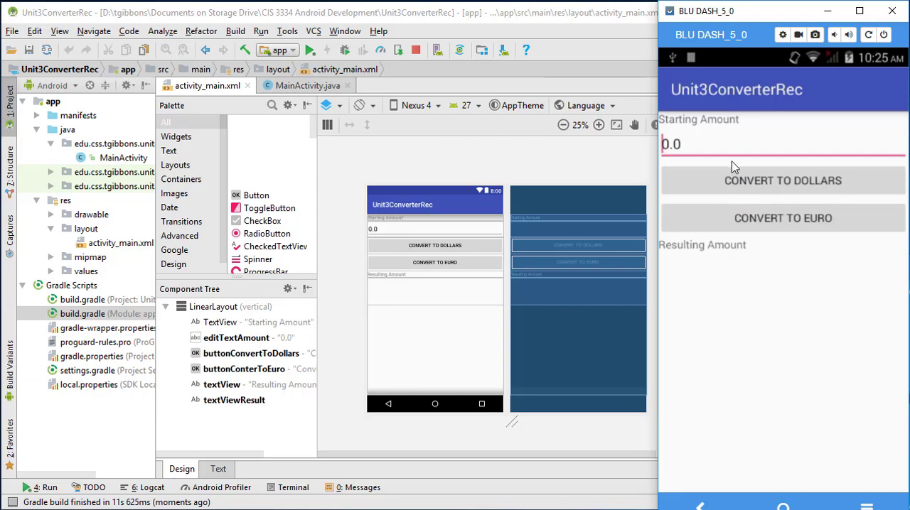
pyautogui.moveTo(725, 156)
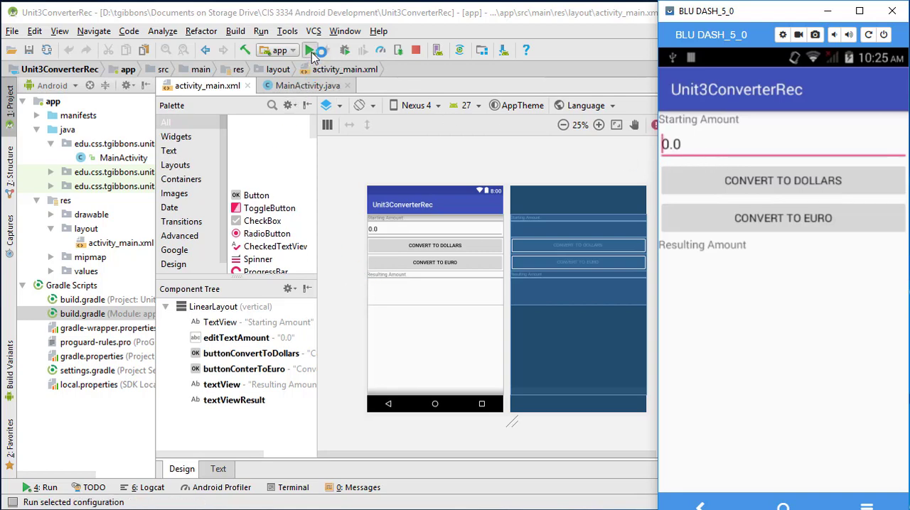
pyautogui.click(313, 50)
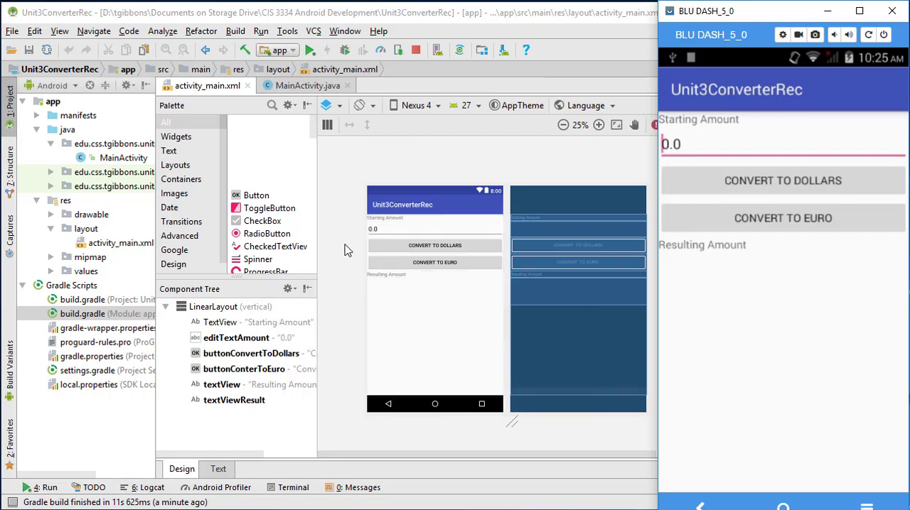
pyautogui.moveTo(649, 207)
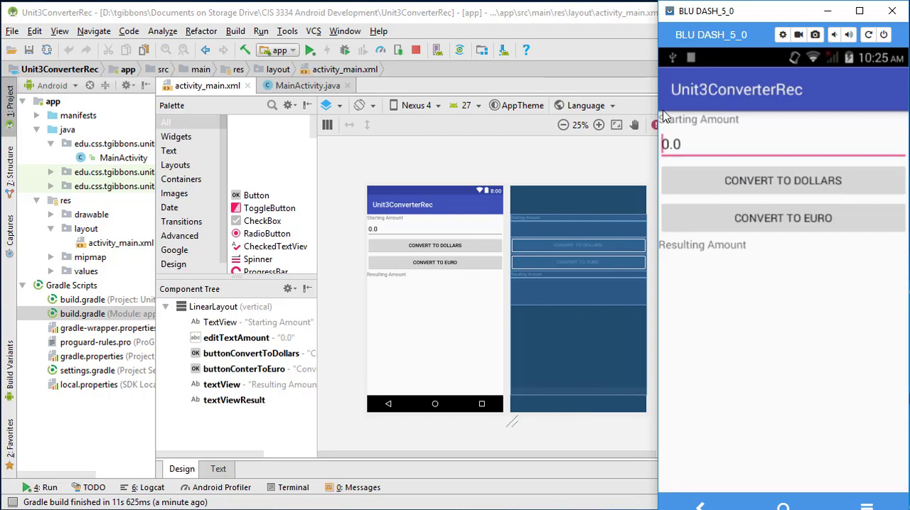
pyautogui.moveTo(754, 183)
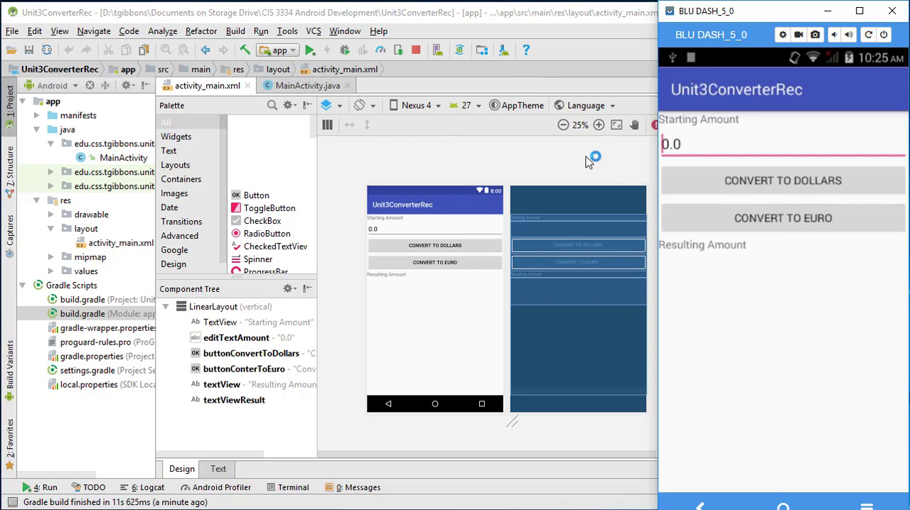
pyautogui.moveTo(248, 169)
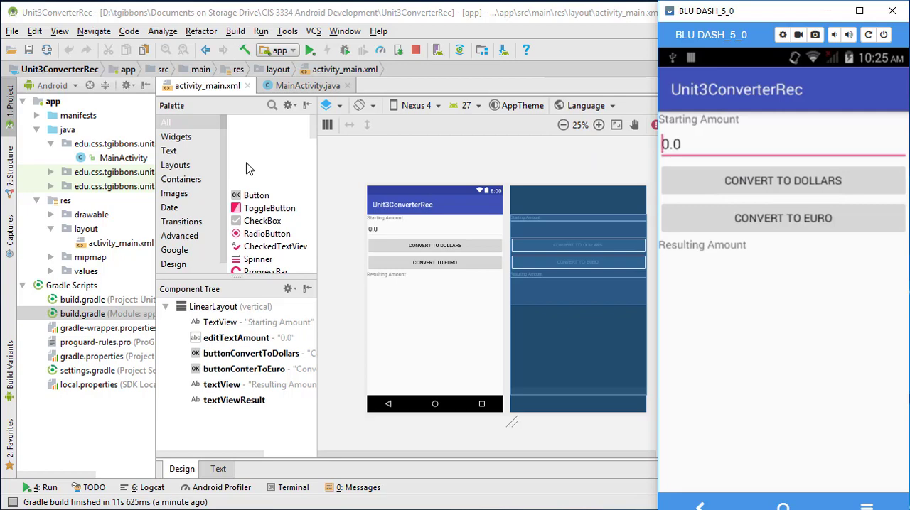
pyautogui.moveTo(346, 169)
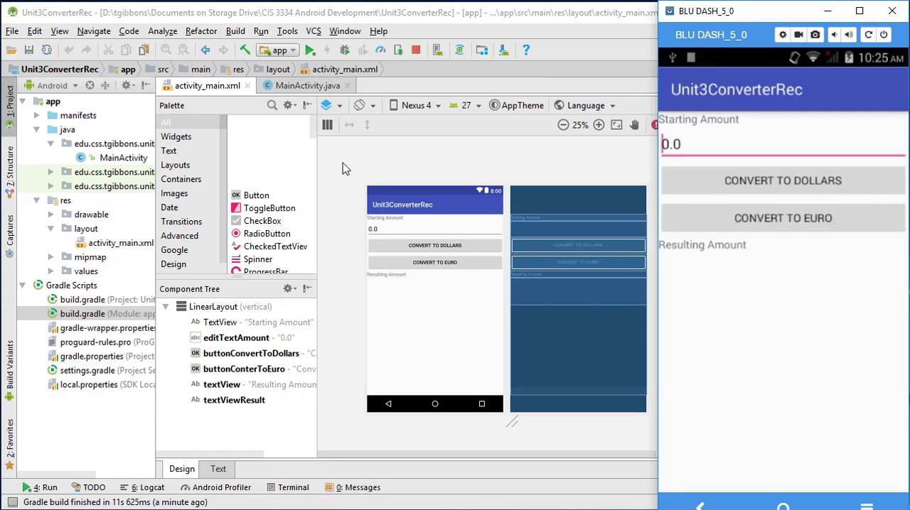
pyautogui.moveTo(635, 172)
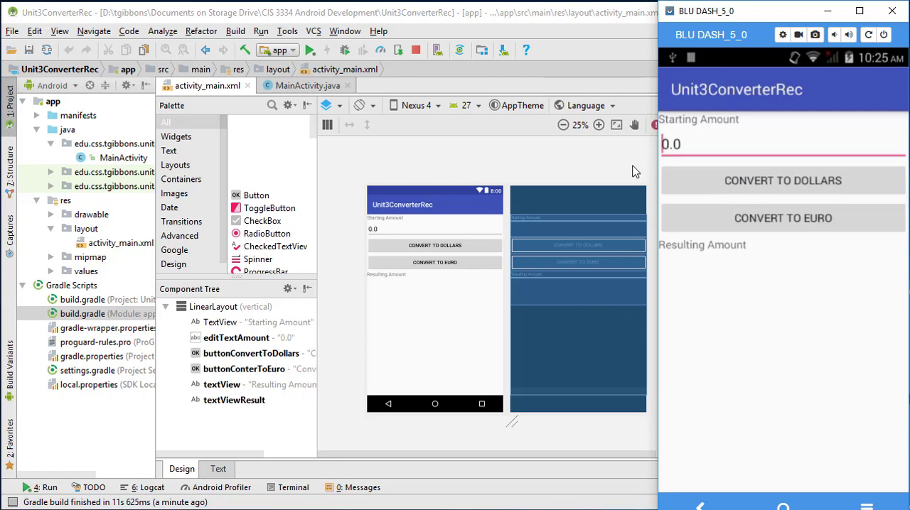
pyautogui.moveTo(607, 163)
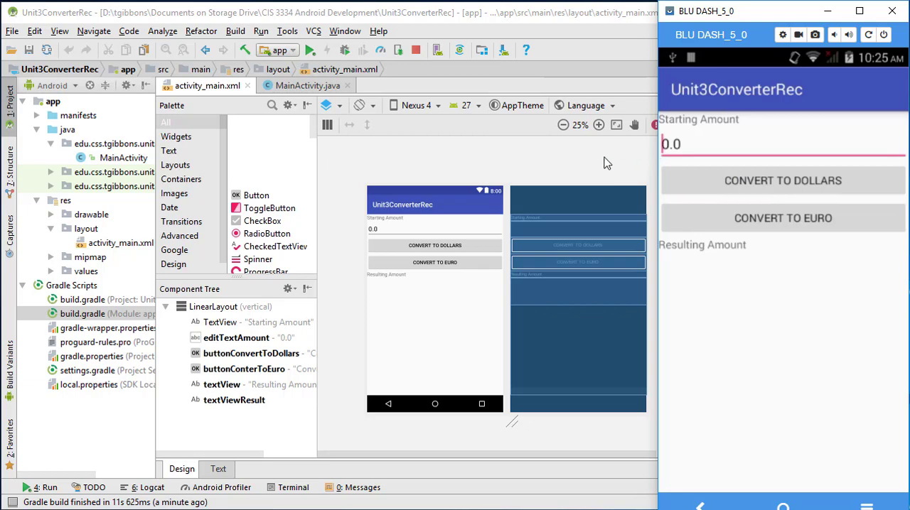
pyautogui.moveTo(596, 176)
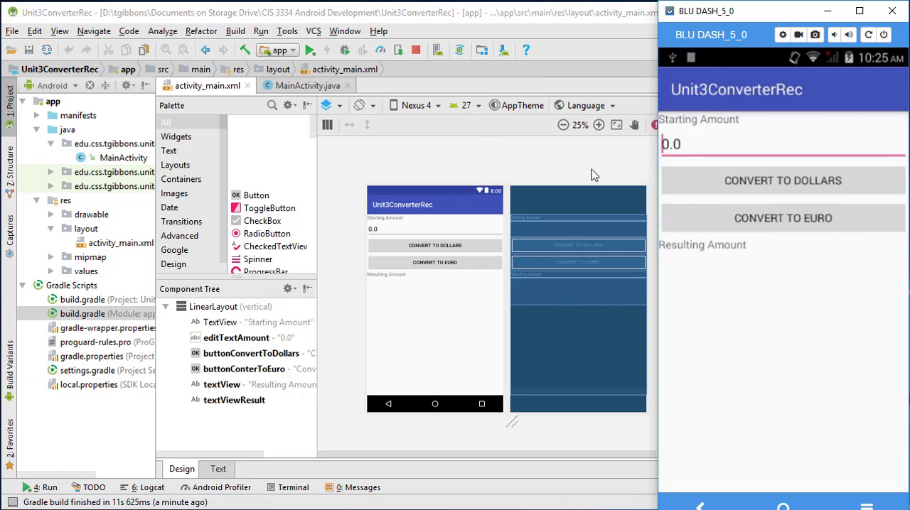
pyautogui.moveTo(599, 197)
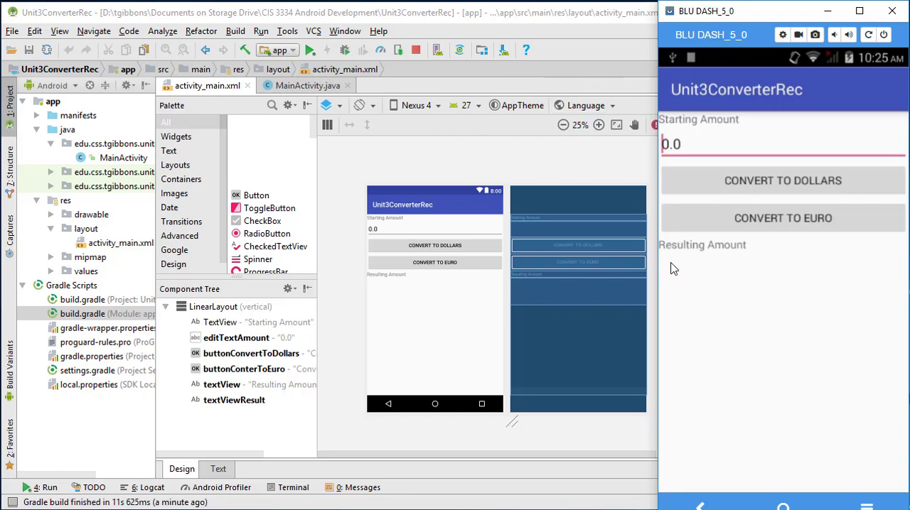
pyautogui.moveTo(661, 210)
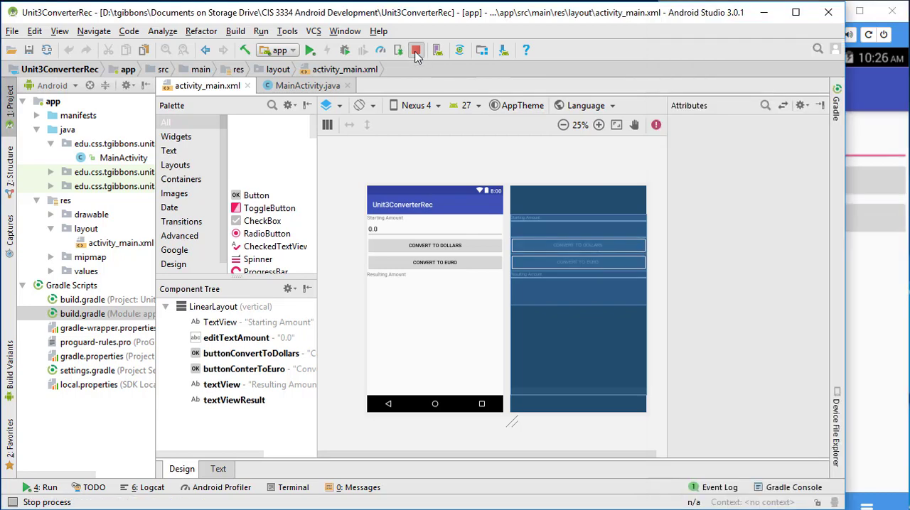
# Step: Stop the app on the phone and start a new run to pick a deployment target
pyautogui.click(416, 50)
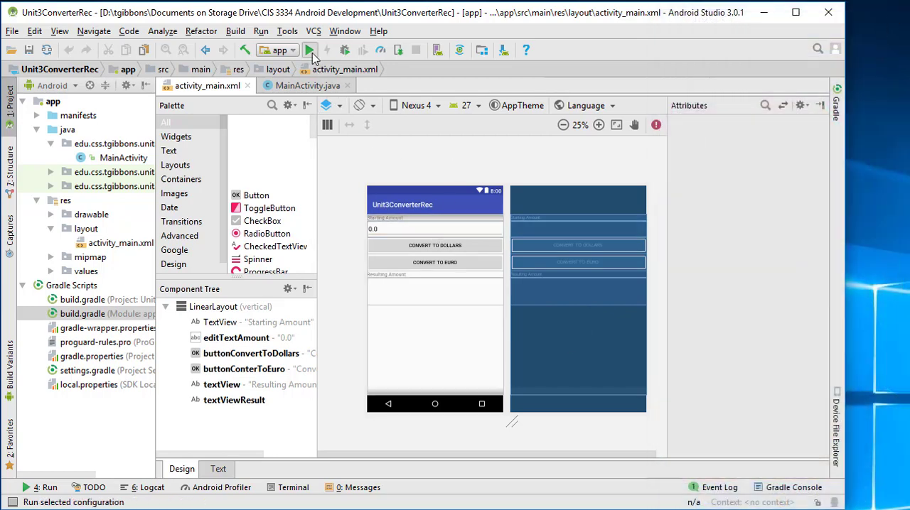
pyautogui.click(310, 50)
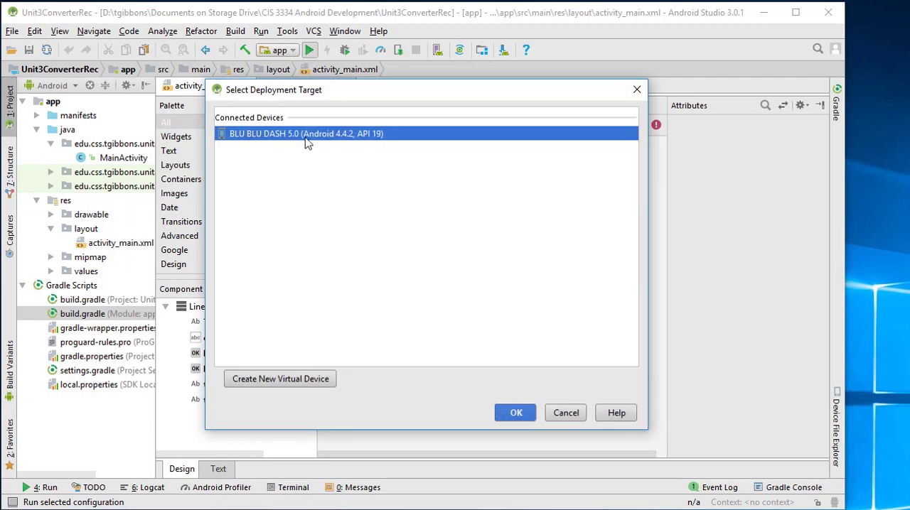
pyautogui.moveTo(257, 384)
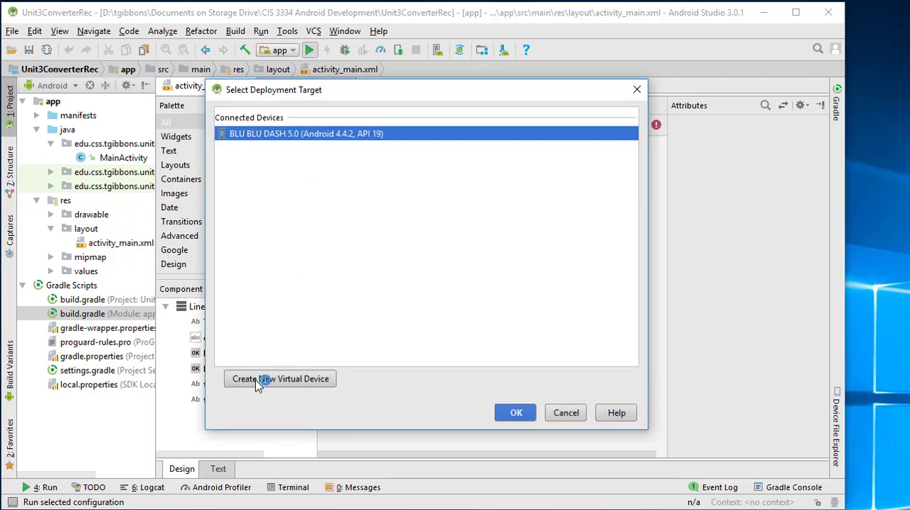
# Step: Start creating a new virtual device with Nexus 5X phone hardware
pyautogui.click(281, 379)
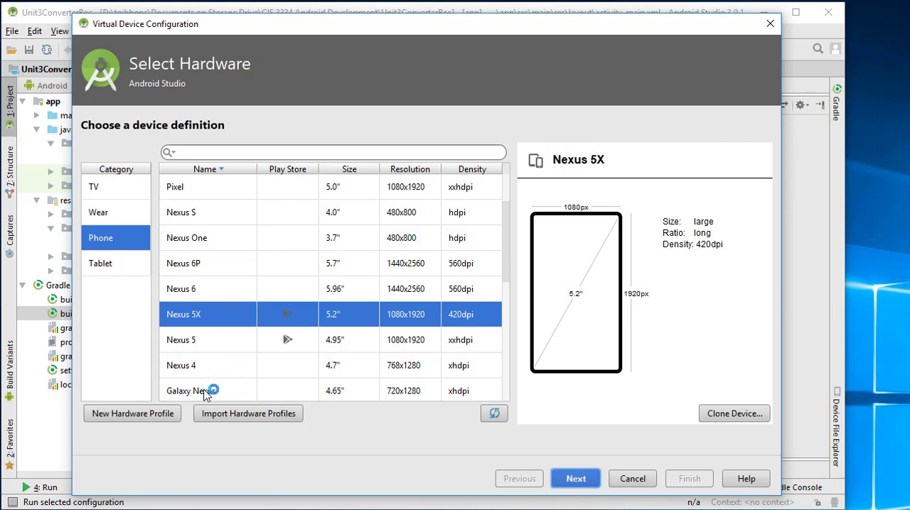
pyautogui.moveTo(575, 479)
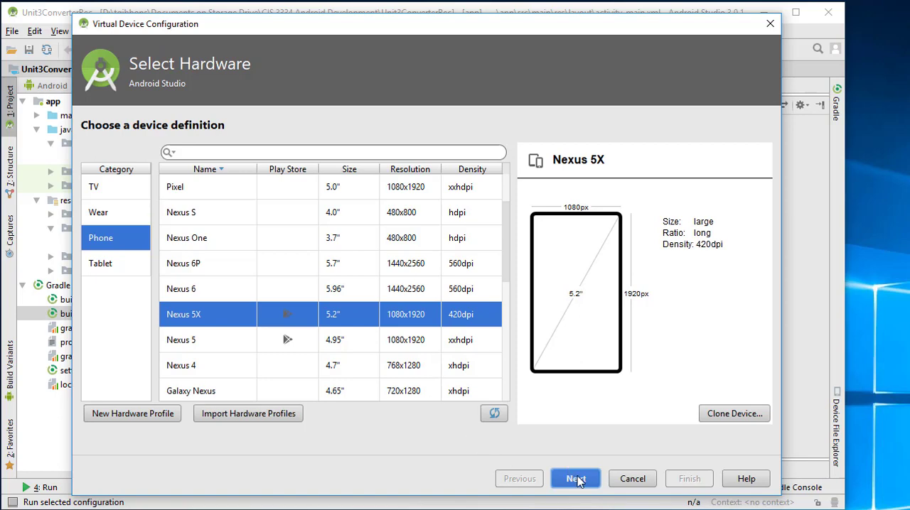
# Step: Advance to system image selection and browse the Other Images, x86 and Recommended lists
pyautogui.click(575, 478)
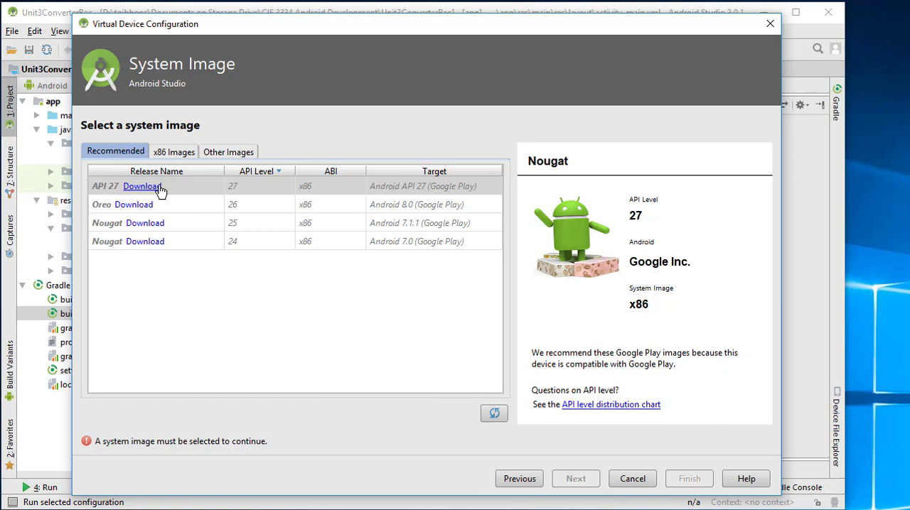
pyautogui.moveTo(147, 253)
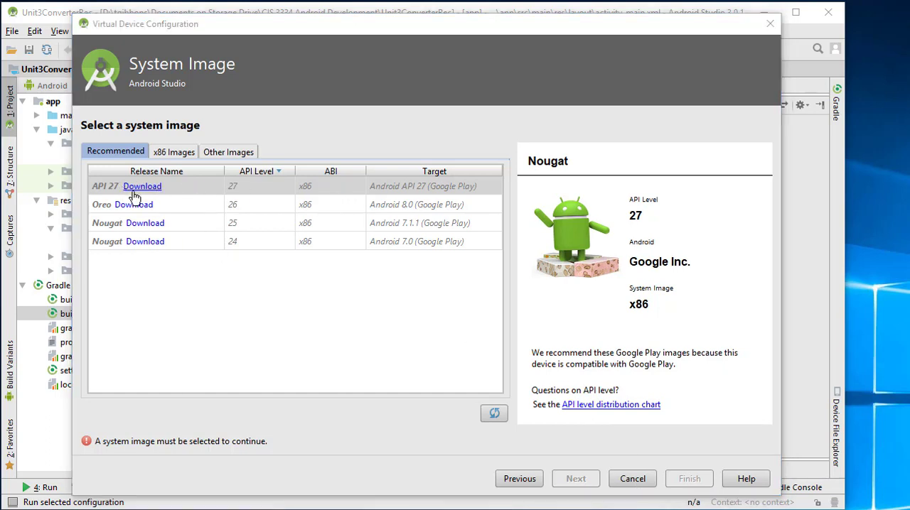
pyautogui.moveTo(160, 156)
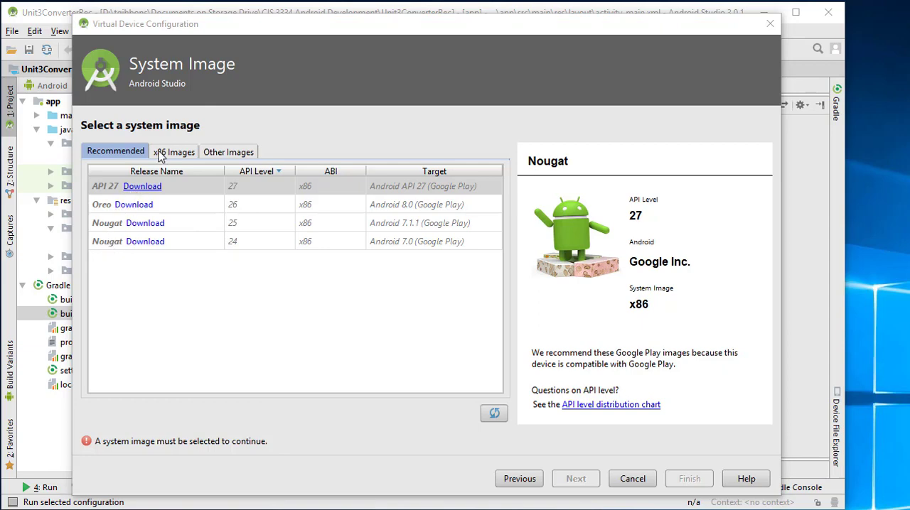
pyautogui.click(228, 152)
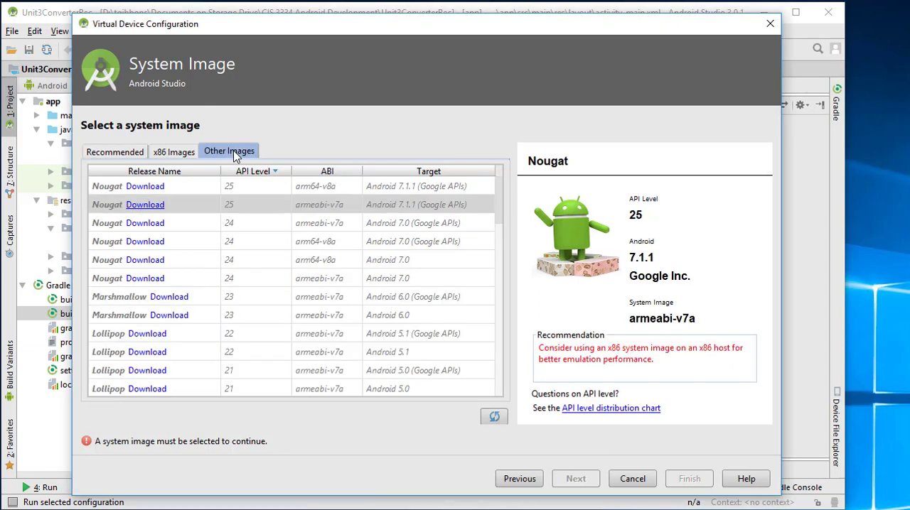
pyautogui.scroll(-3)
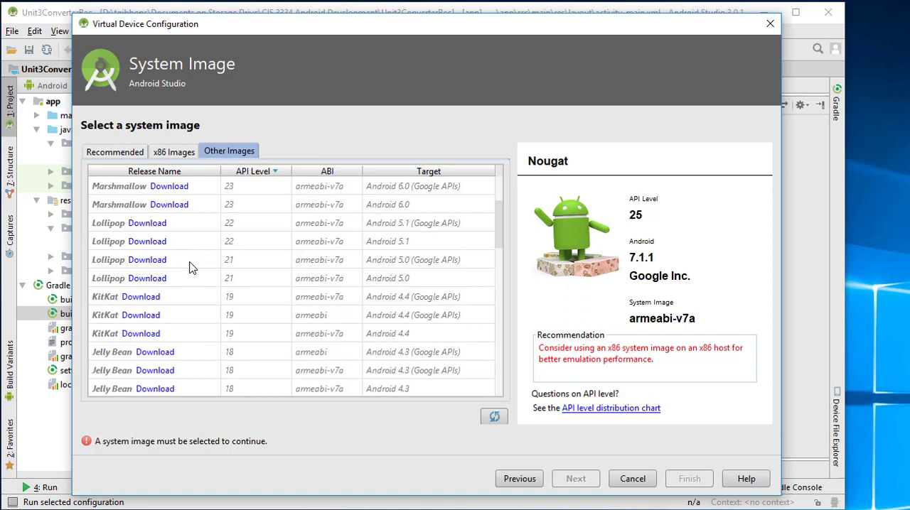
pyautogui.scroll(-3)
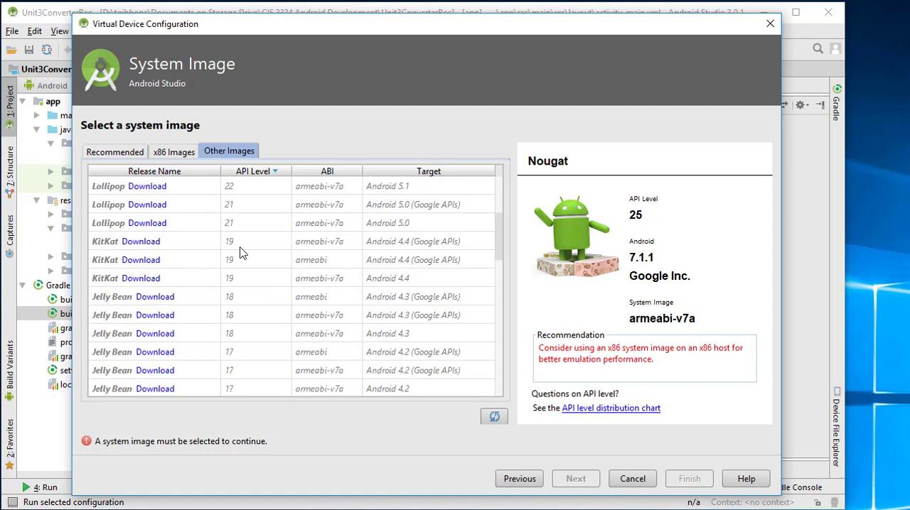
pyautogui.click(173, 152)
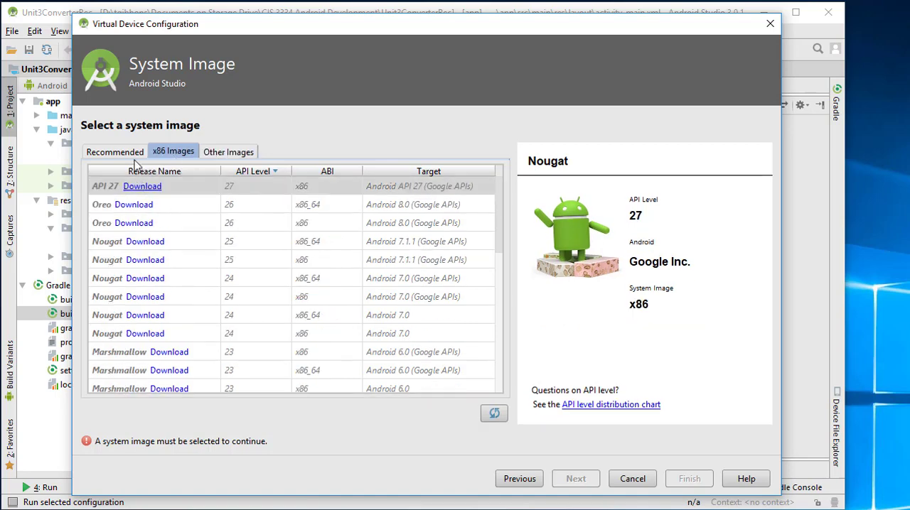
pyautogui.click(114, 152)
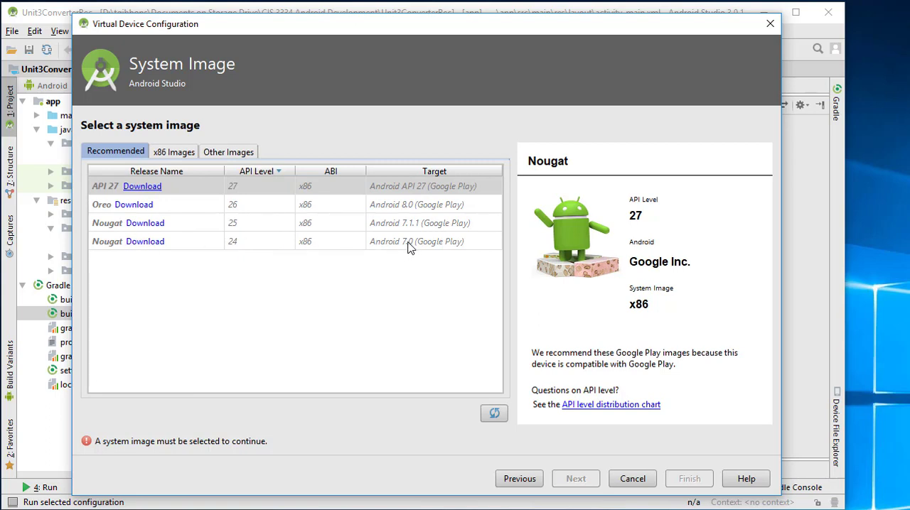
pyautogui.moveTo(145, 241)
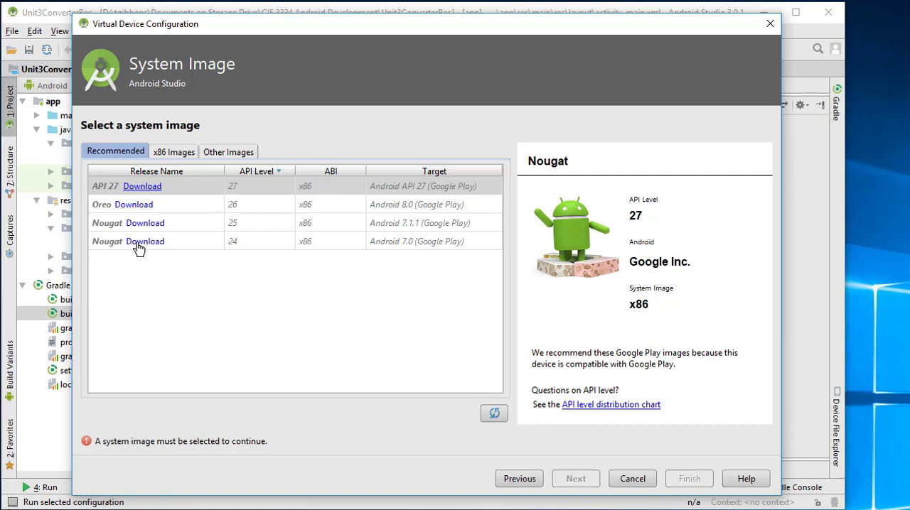
# Step: Download and install the Android 7.0 Nougat API 24 Google Play Intel x86 Atom image
pyautogui.click(145, 241)
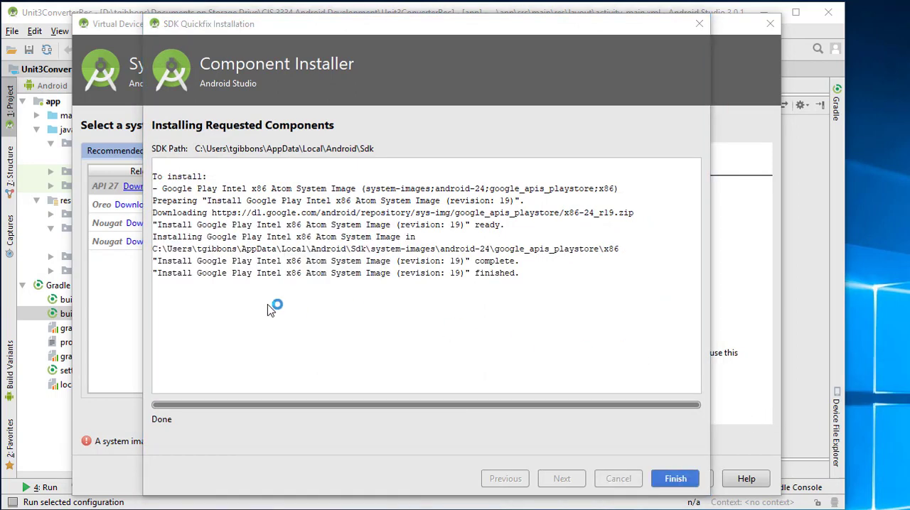
pyautogui.moveTo(340, 193)
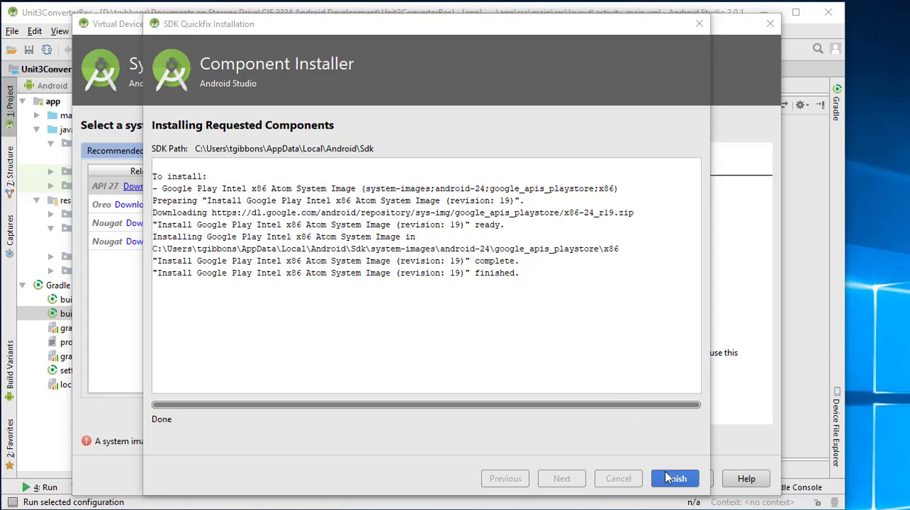
# Step: Close the installer and proceed with the Nougat API 24 image to Verify Configuration
pyautogui.click(674, 478)
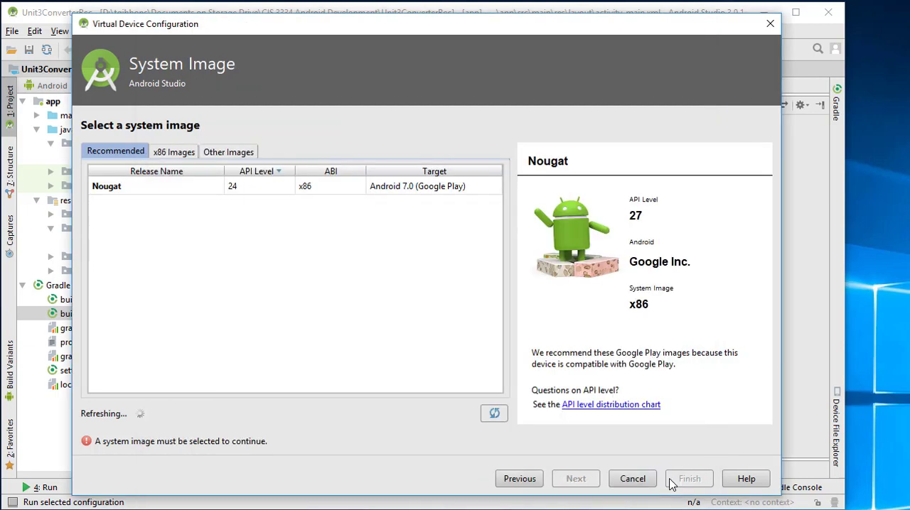
pyautogui.moveTo(176, 207)
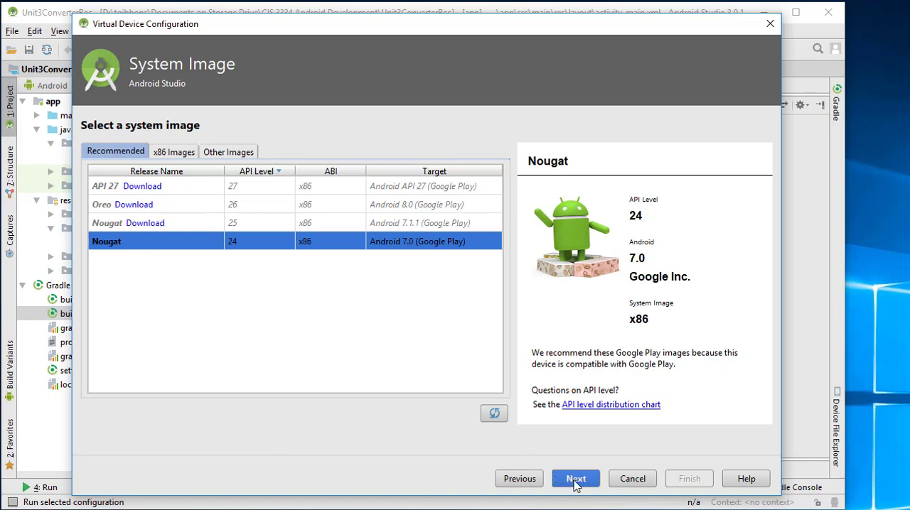
pyautogui.click(575, 478)
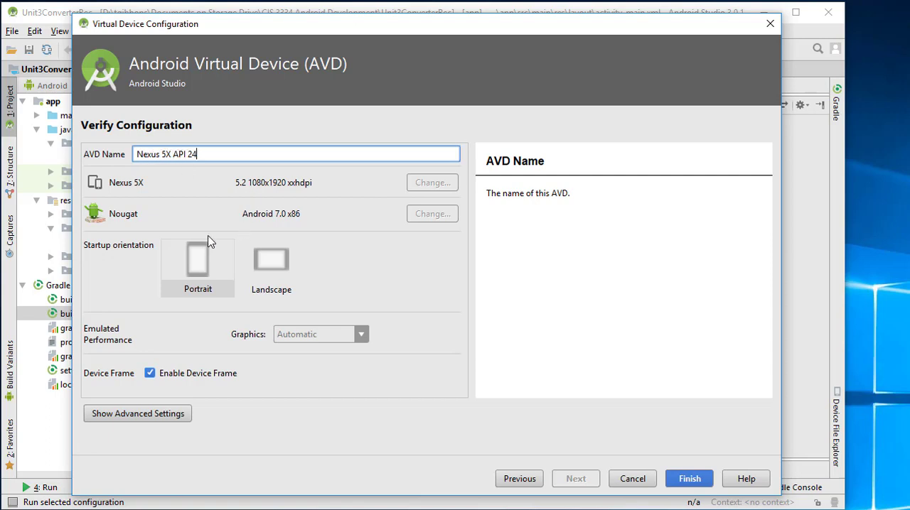
pyautogui.moveTo(165, 401)
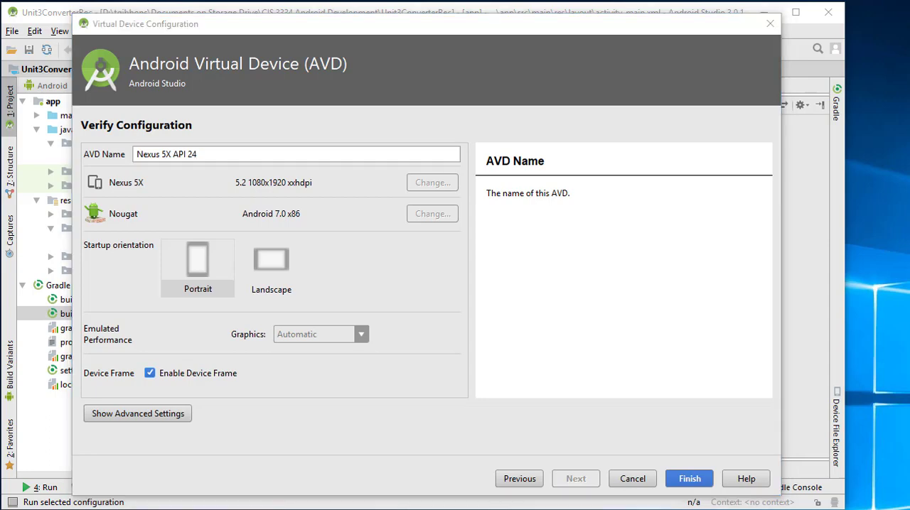
# Step: Create the Nexus 5X API 24 AVD and choose it as the run target
pyautogui.click(687, 479)
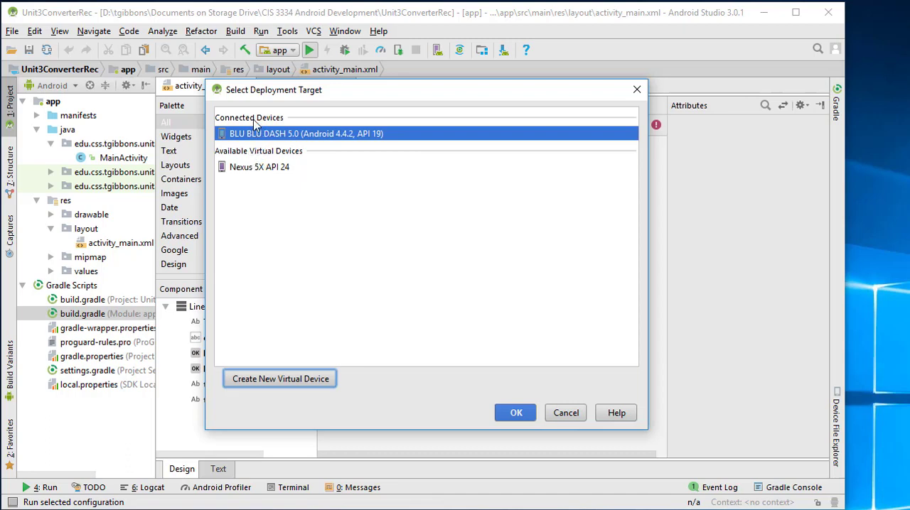
pyautogui.moveTo(265, 165)
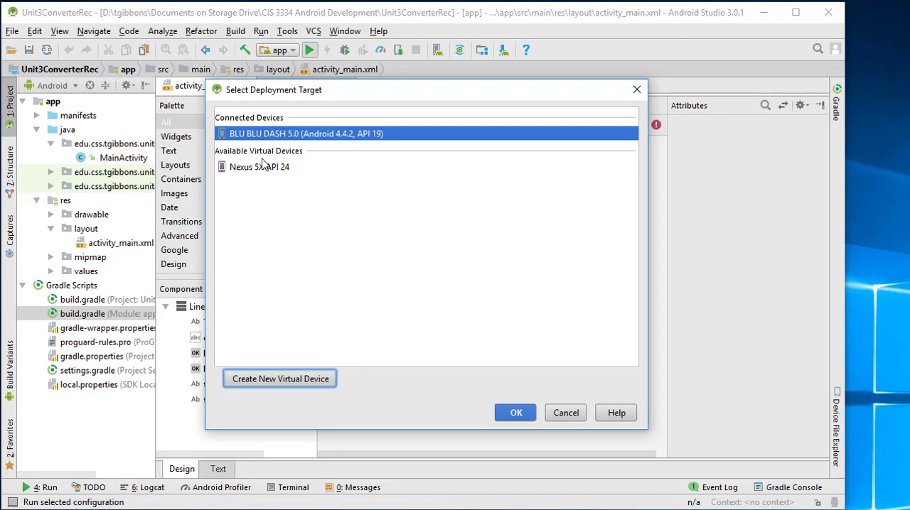
pyautogui.click(260, 166)
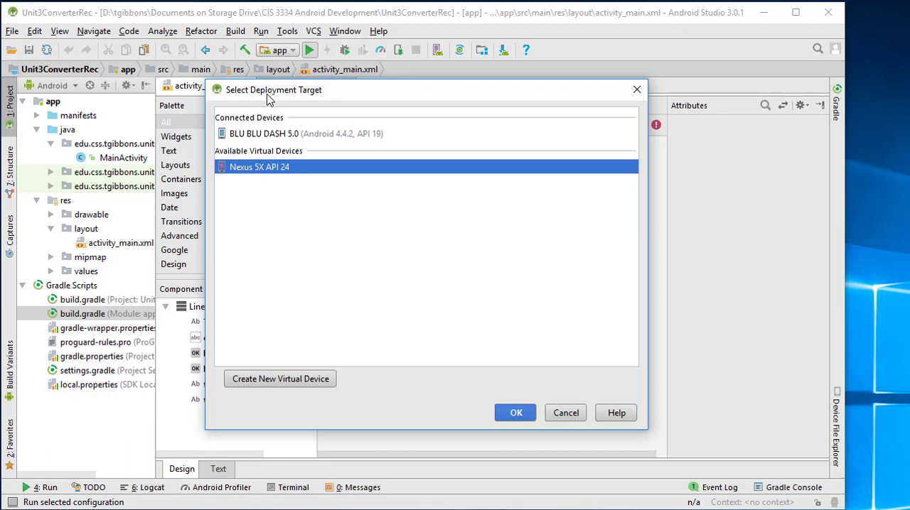
pyautogui.moveTo(257, 169)
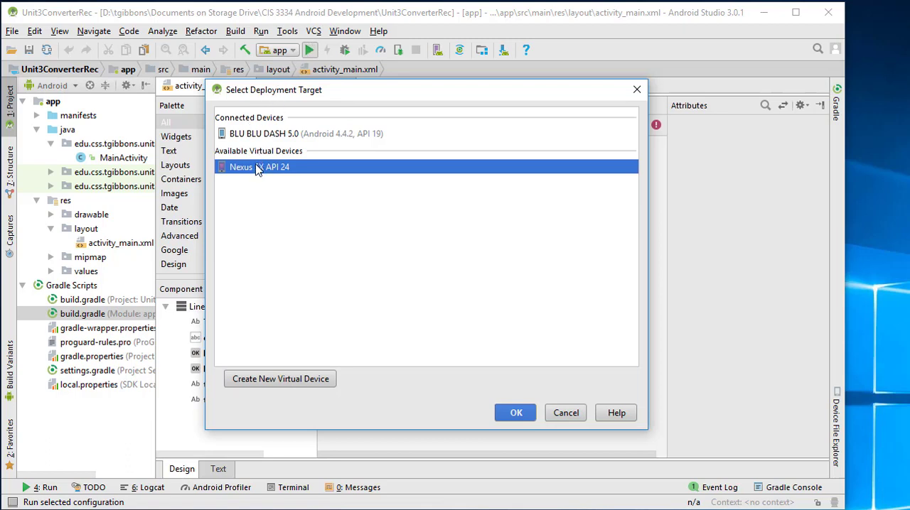
pyautogui.click(515, 412)
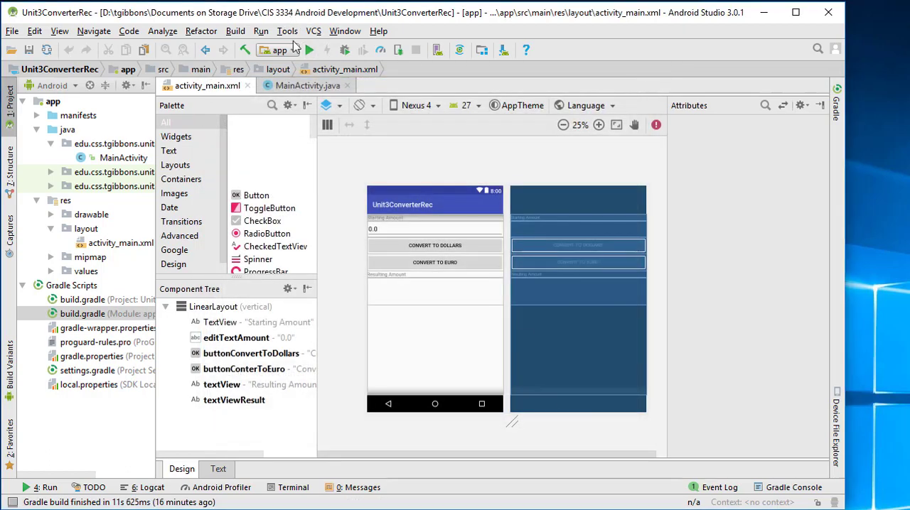
pyautogui.click(310, 49)
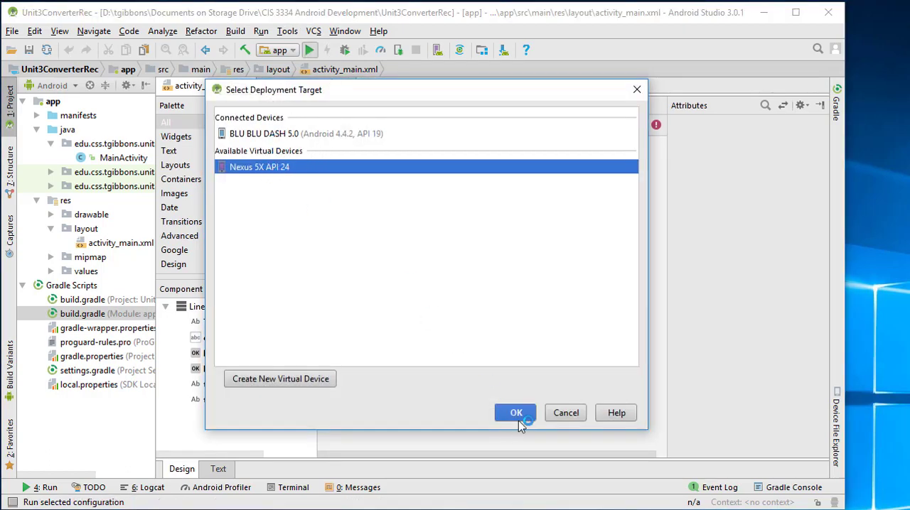
# Step: Launch the app on the Nexus 5X API 24 emulator and convert 32 to euros, giving 25.6
pyautogui.click(516, 413)
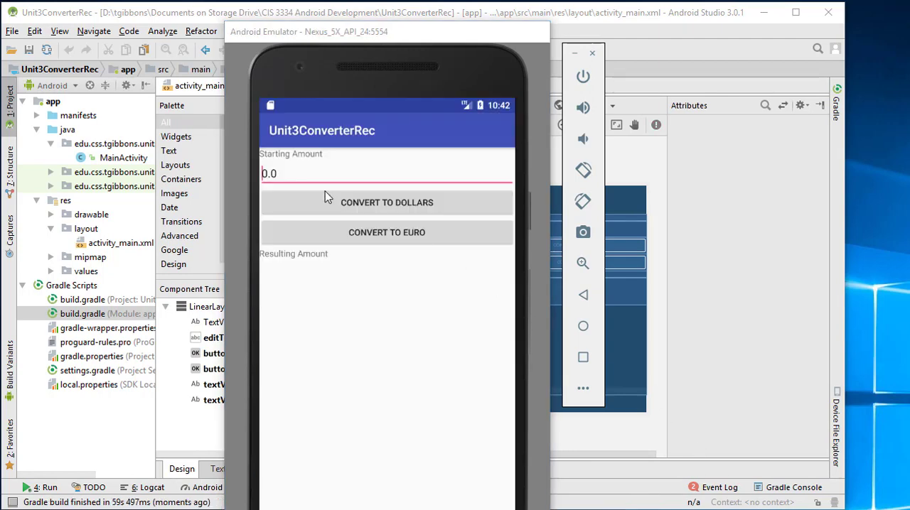
pyautogui.click(278, 173)
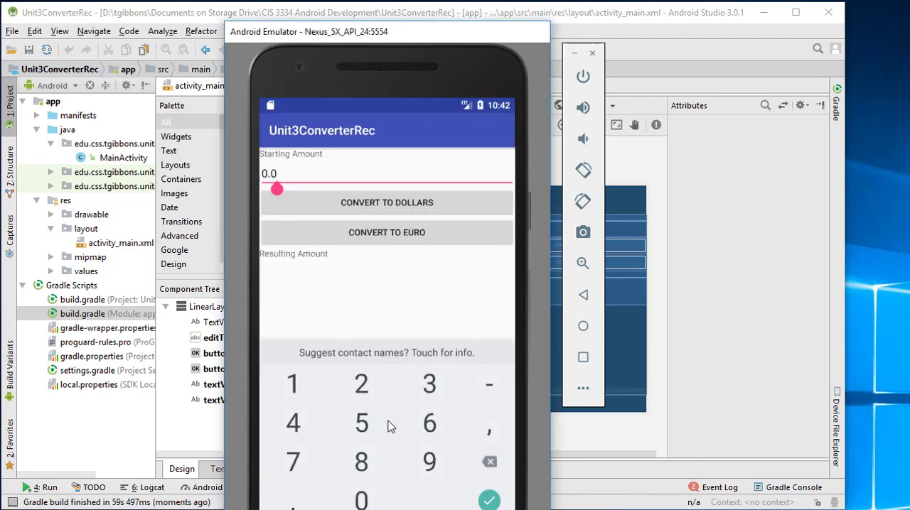
pyautogui.click(489, 462)
pyautogui.write('32')
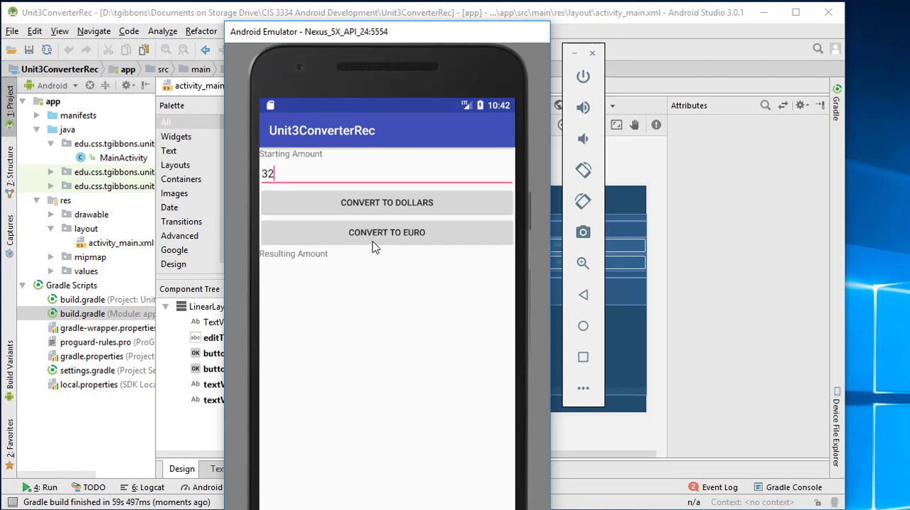
pyautogui.click(387, 232)
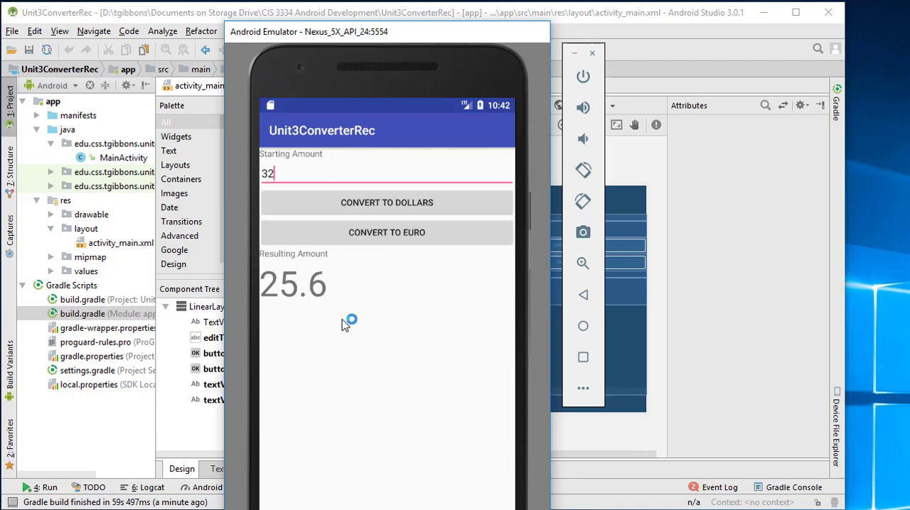
pyautogui.moveTo(388, 41)
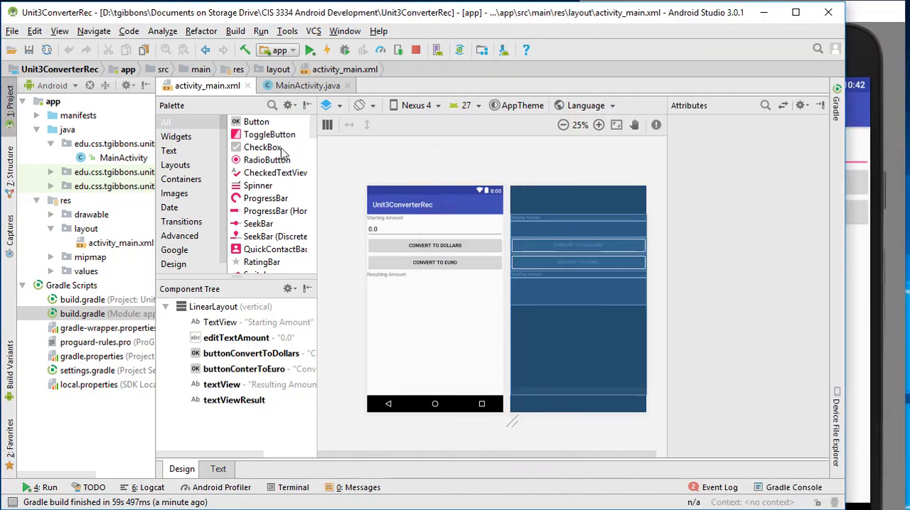
# Step: Rerun the converter app on the connected Nexus 5X API 24 emulator and bring the emulator forward
pyautogui.click(309, 50)
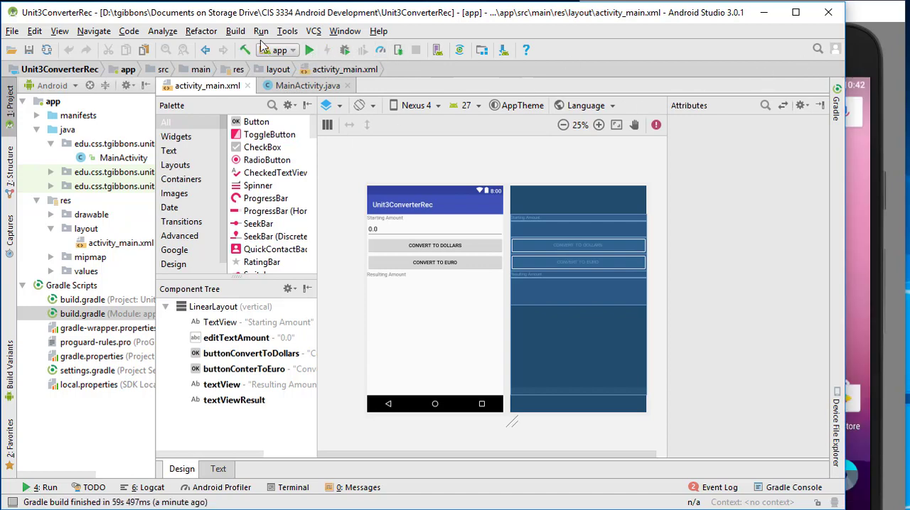
pyautogui.click(309, 50)
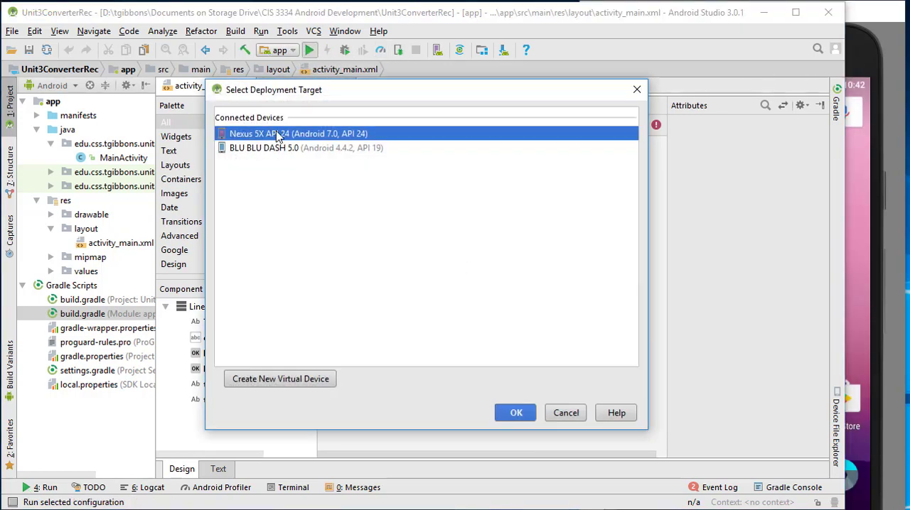
pyautogui.click(516, 413)
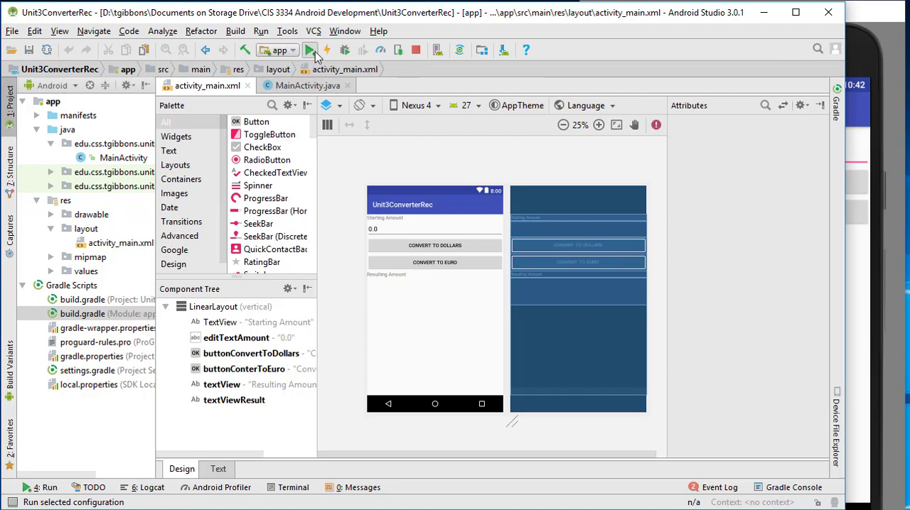
pyautogui.click(310, 50)
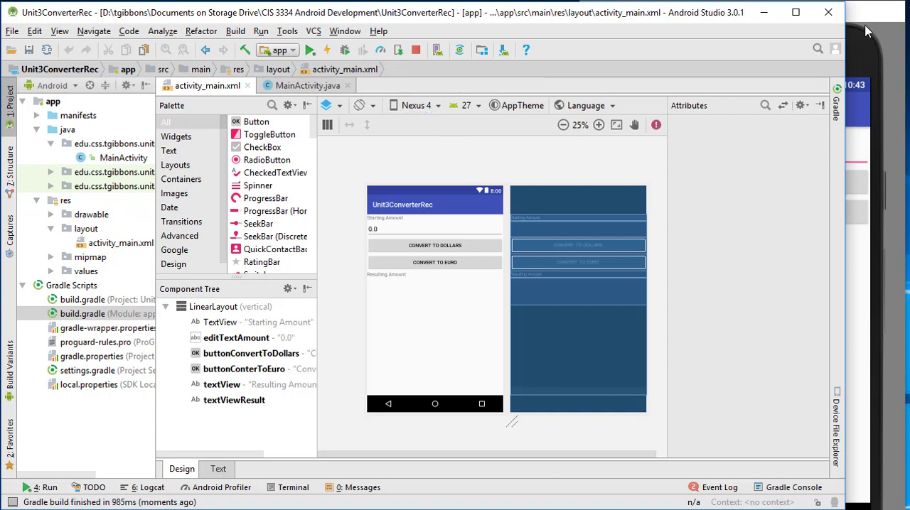
pyautogui.moveTo(856, 70)
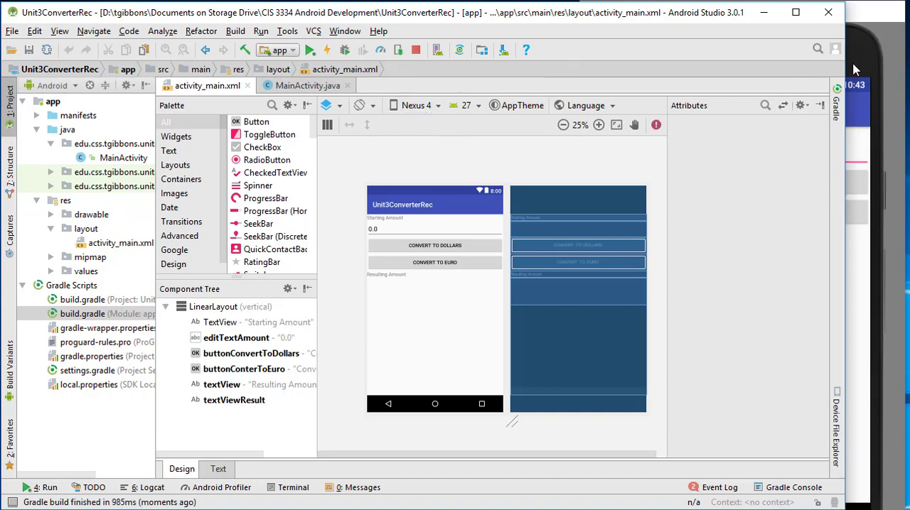
pyautogui.moveTo(891, 37)
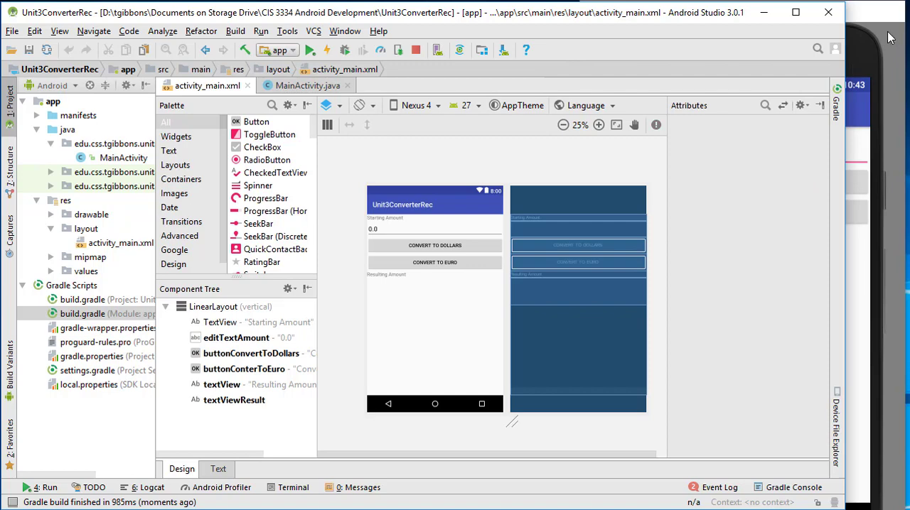
pyautogui.click(416, 49)
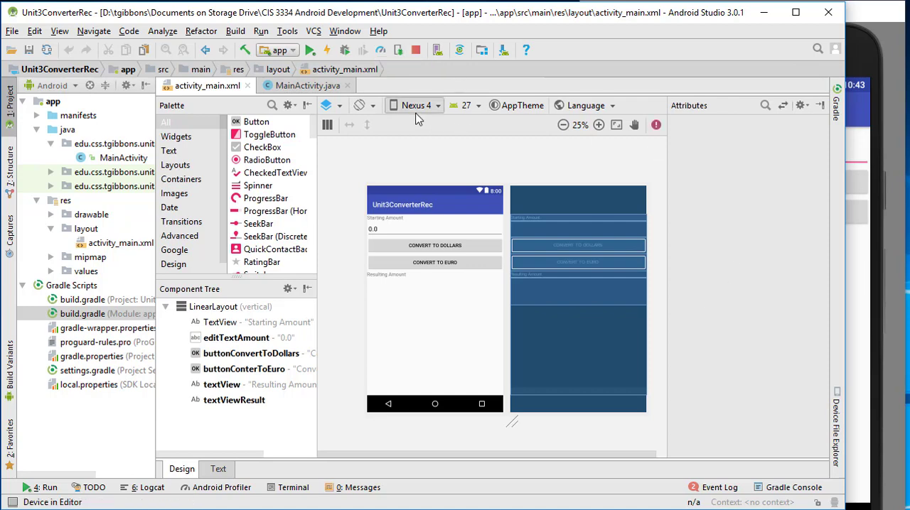
pyautogui.moveTo(416, 49)
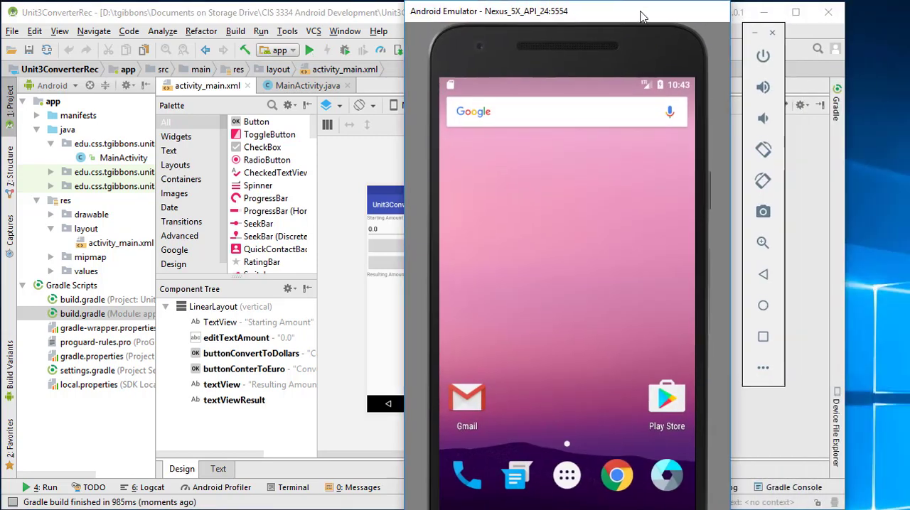
pyautogui.moveTo(761, 379)
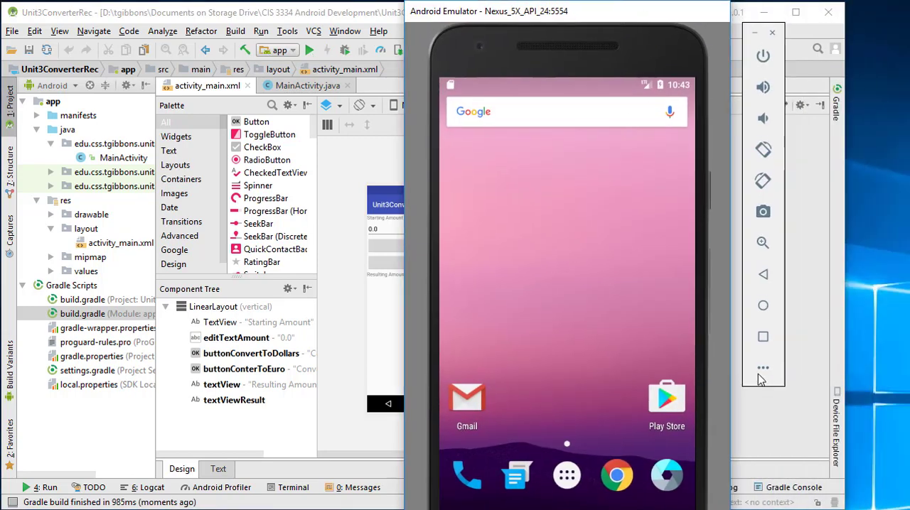
# Step: Open the emulator's Extended controls showing GPS location settings, then close them
pyautogui.click(762, 368)
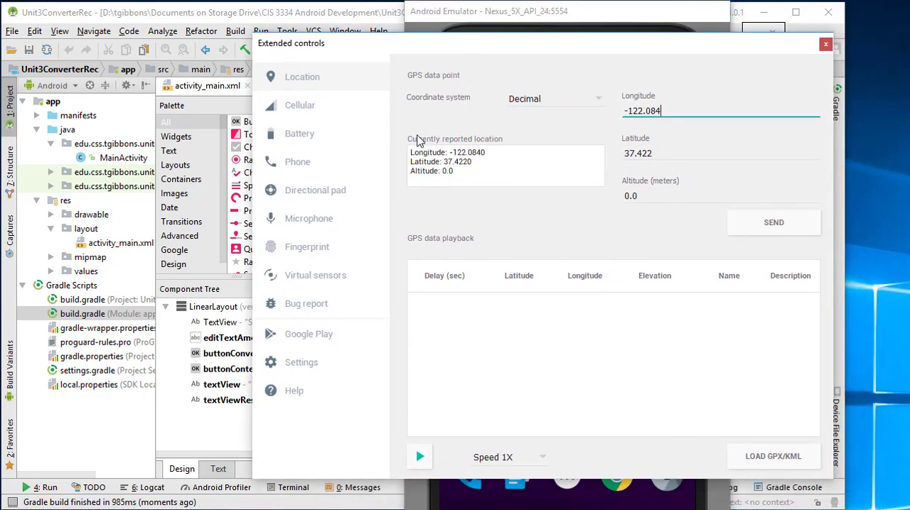
pyautogui.moveTo(285, 409)
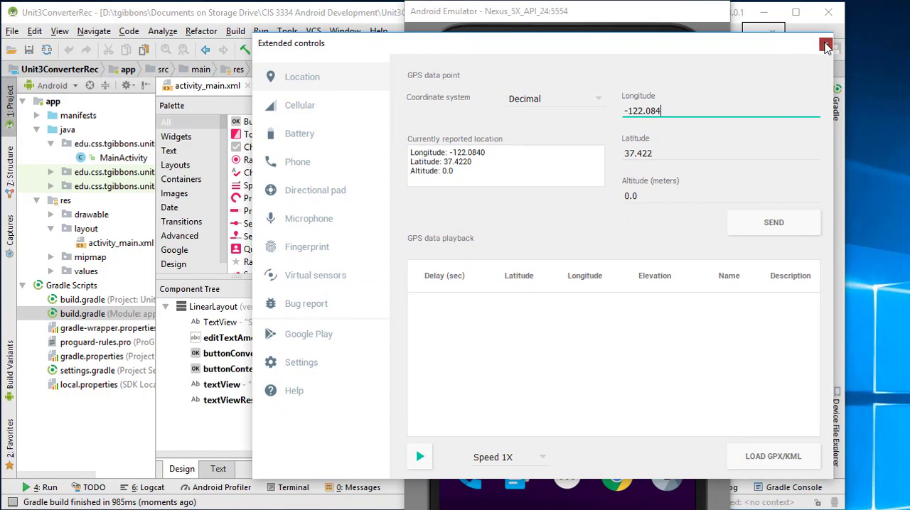
pyautogui.click(826, 43)
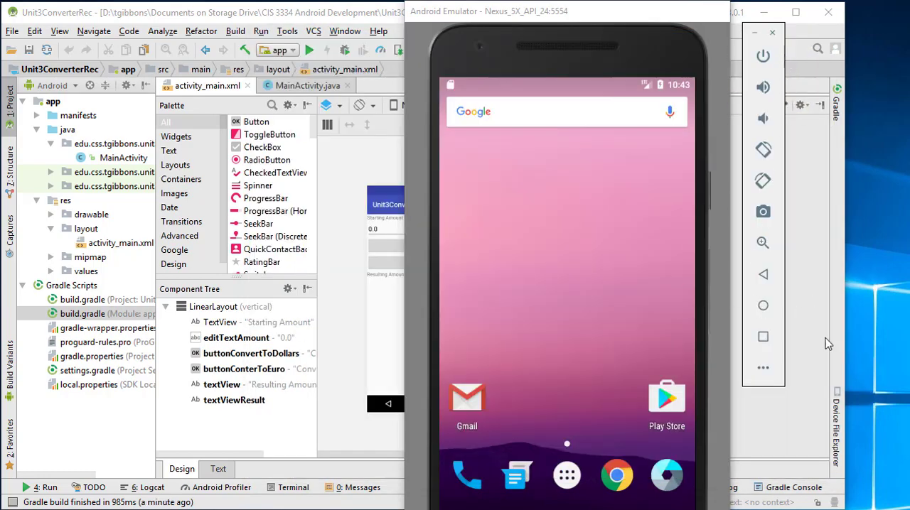